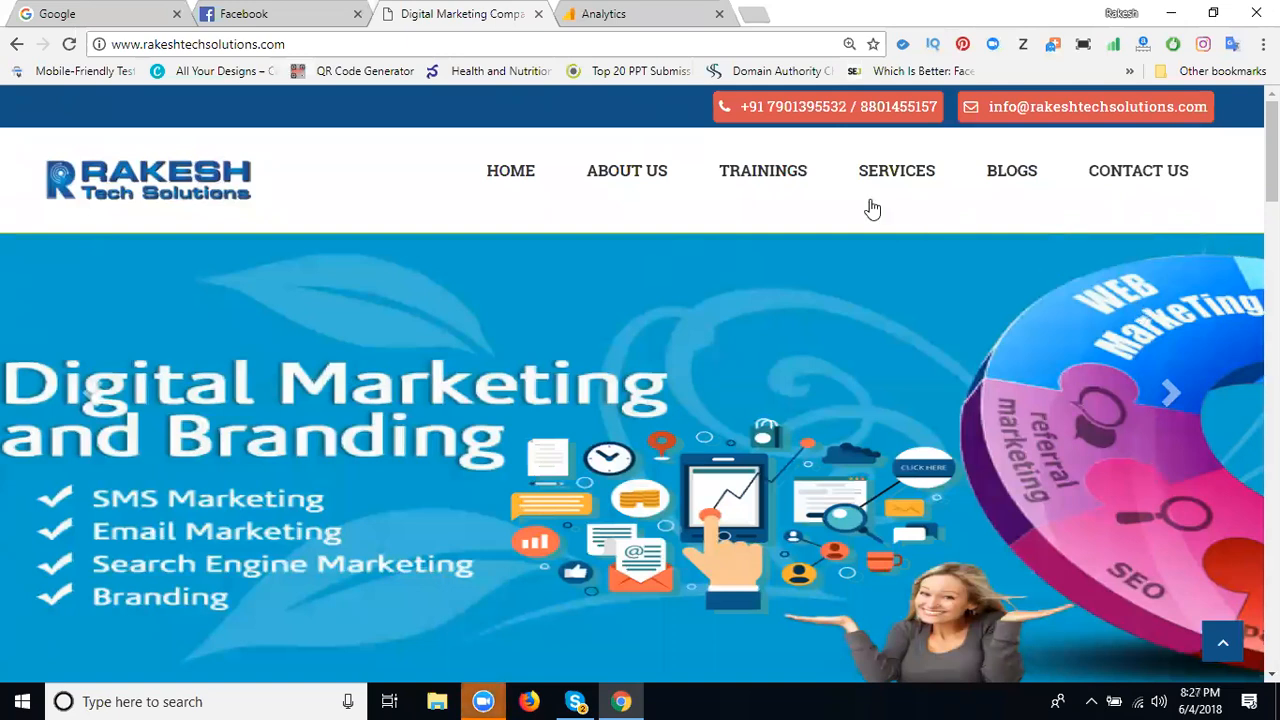
From the site's Services listing, reach the Digital Marketing Services In Hyderabad page
{"action": "left_click", "coordinate": [896, 170]}
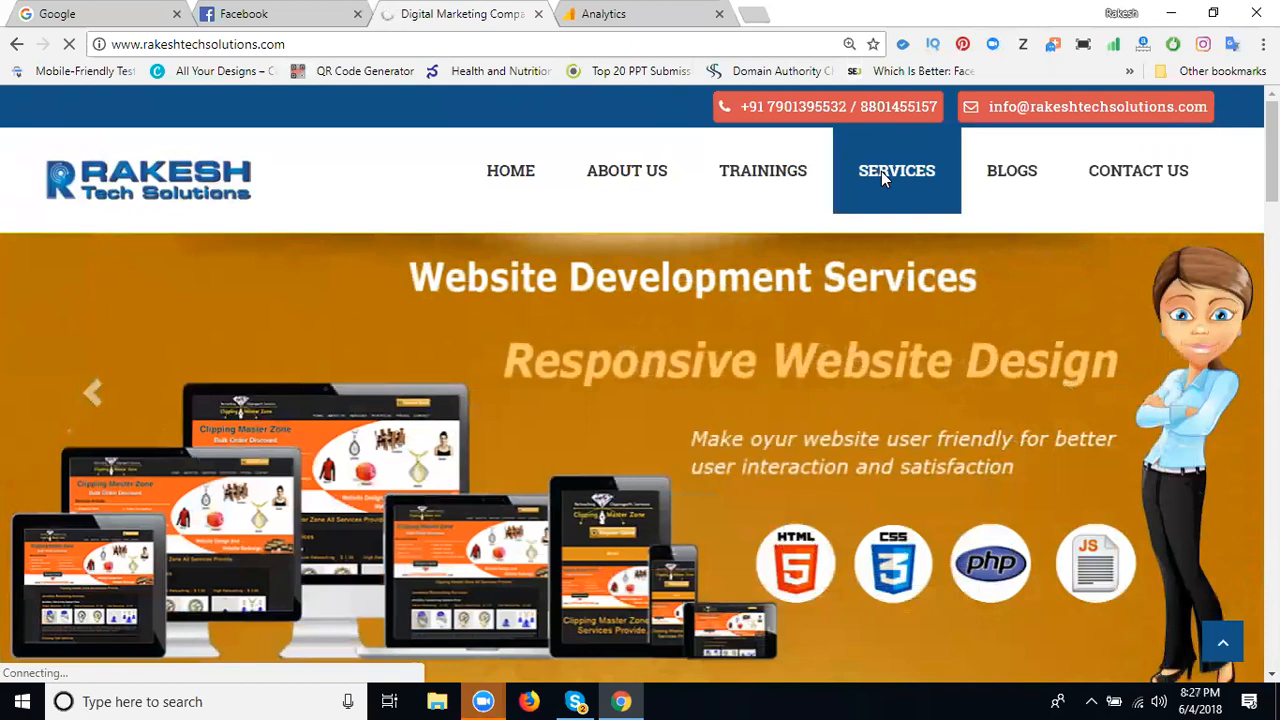
{"action": "left_click", "coordinate": [896, 170]}
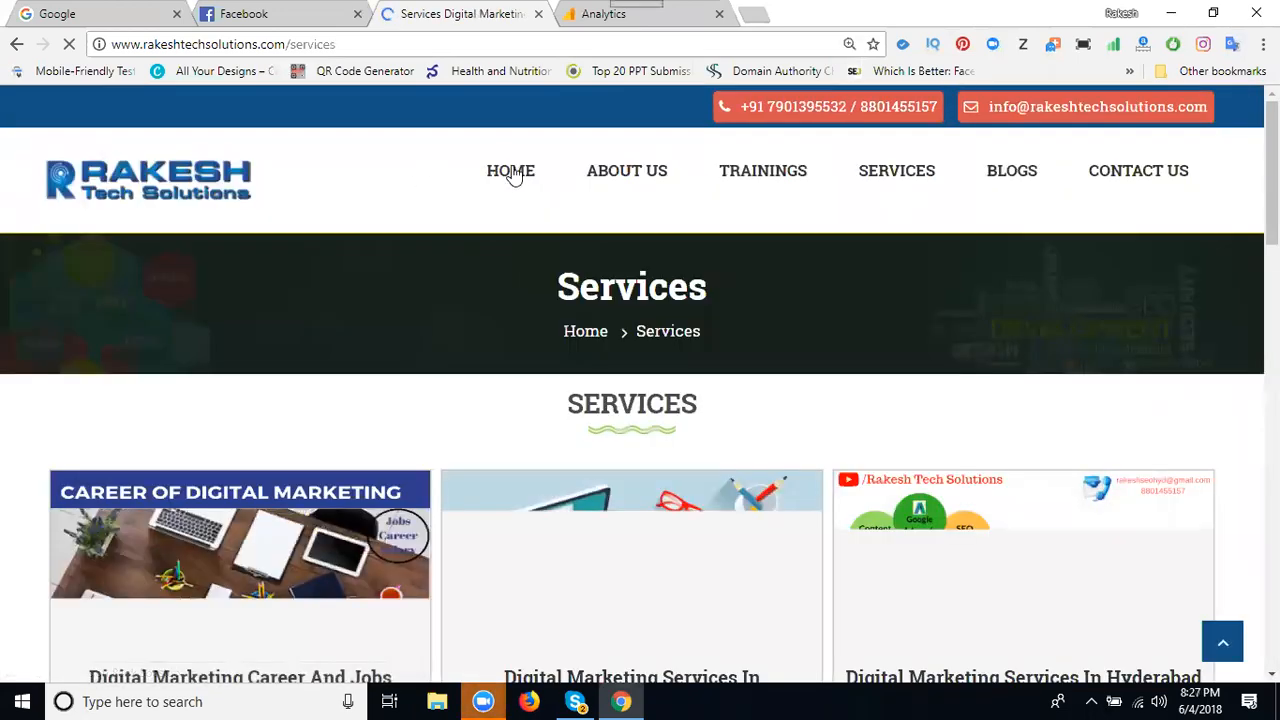
{"action": "scroll", "scroll_direction": "down", "scroll_amount": 3}
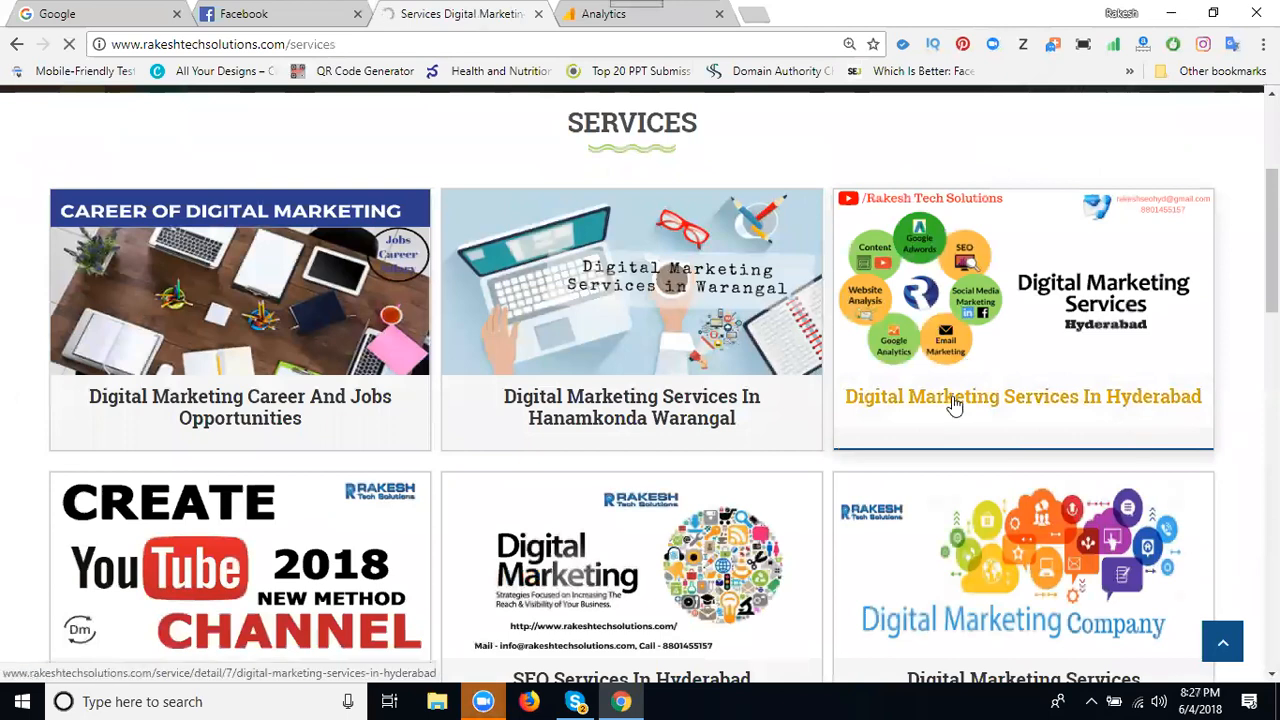
{"action": "left_click", "coordinate": [954, 396]}
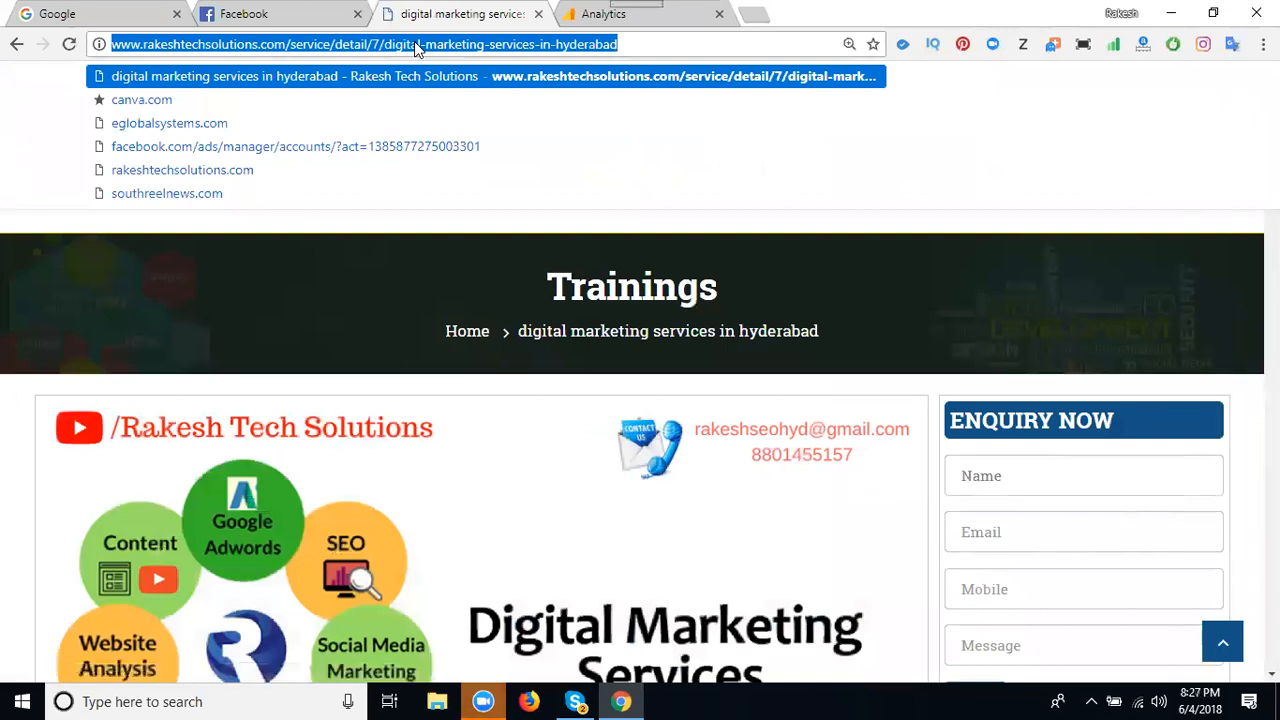
In the Analytics account chooser, pick the rakeshtechsolutions property's All Web Site Data view
{"action": "left_click", "coordinate": [632, 12]}
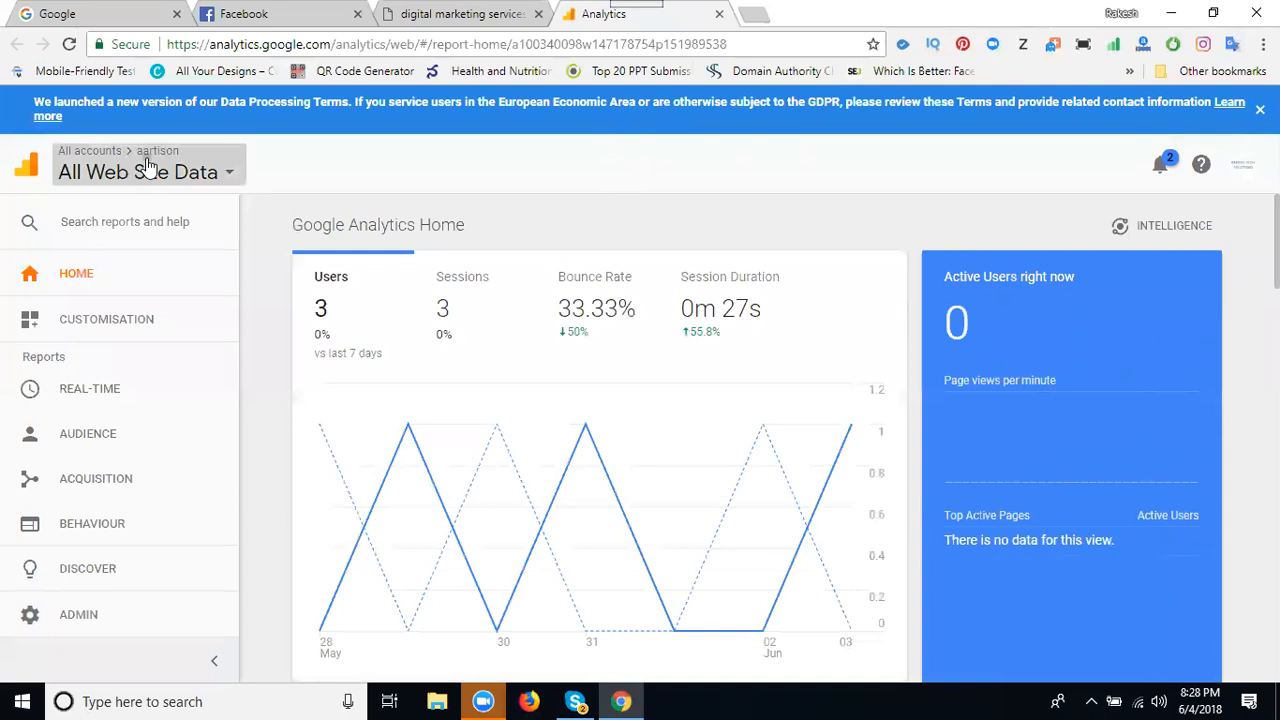
{"action": "left_click", "coordinate": [138, 172]}
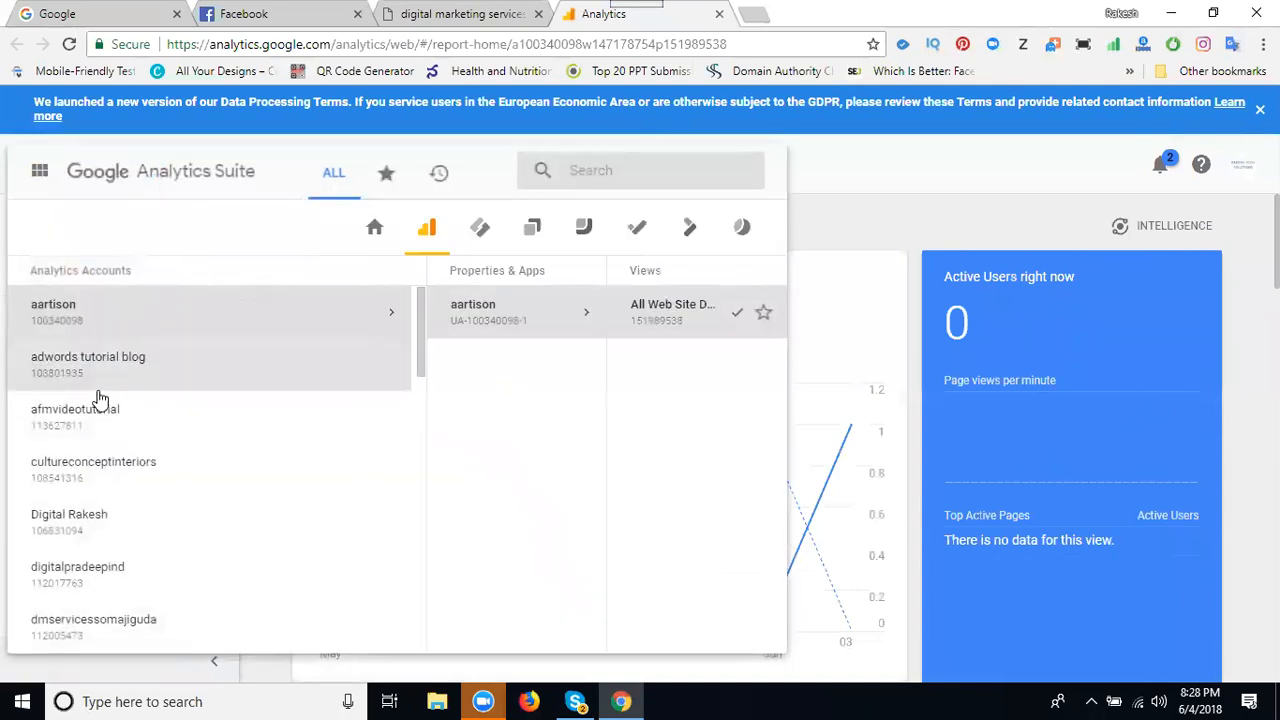
{"action": "scroll", "scroll_direction": "down", "scroll_amount": 3}
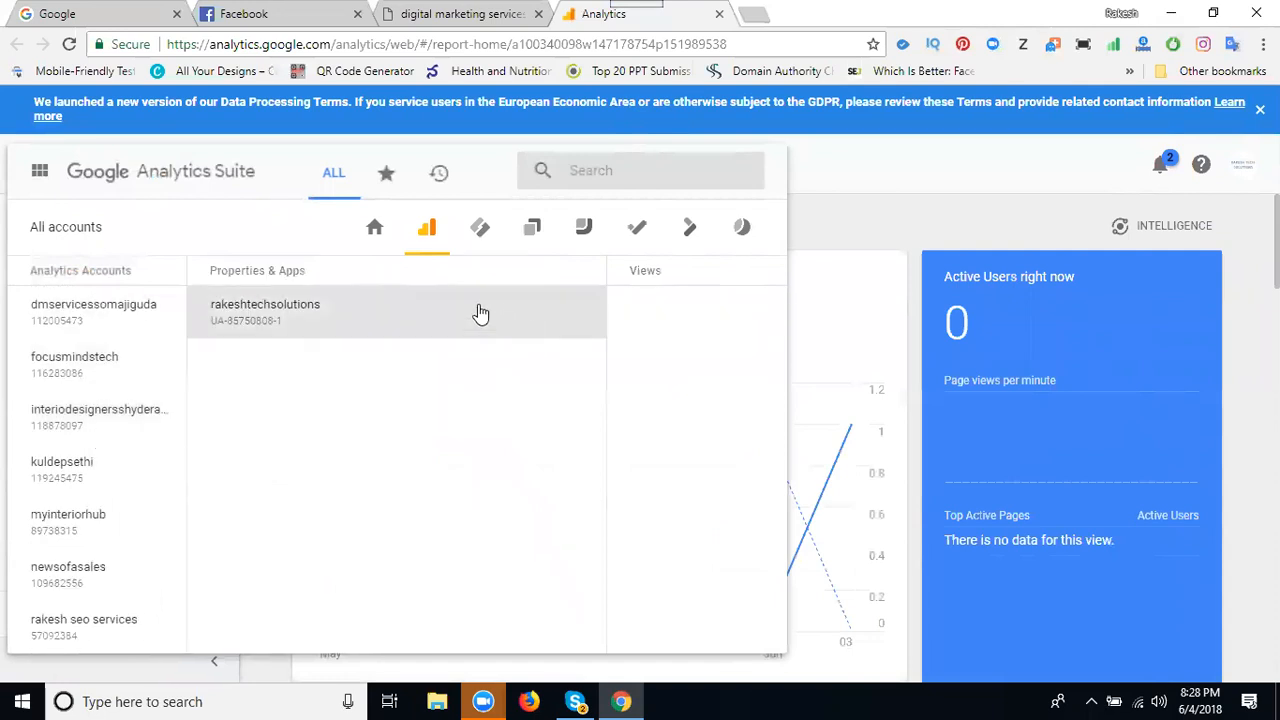
{"action": "left_click", "coordinate": [264, 310]}
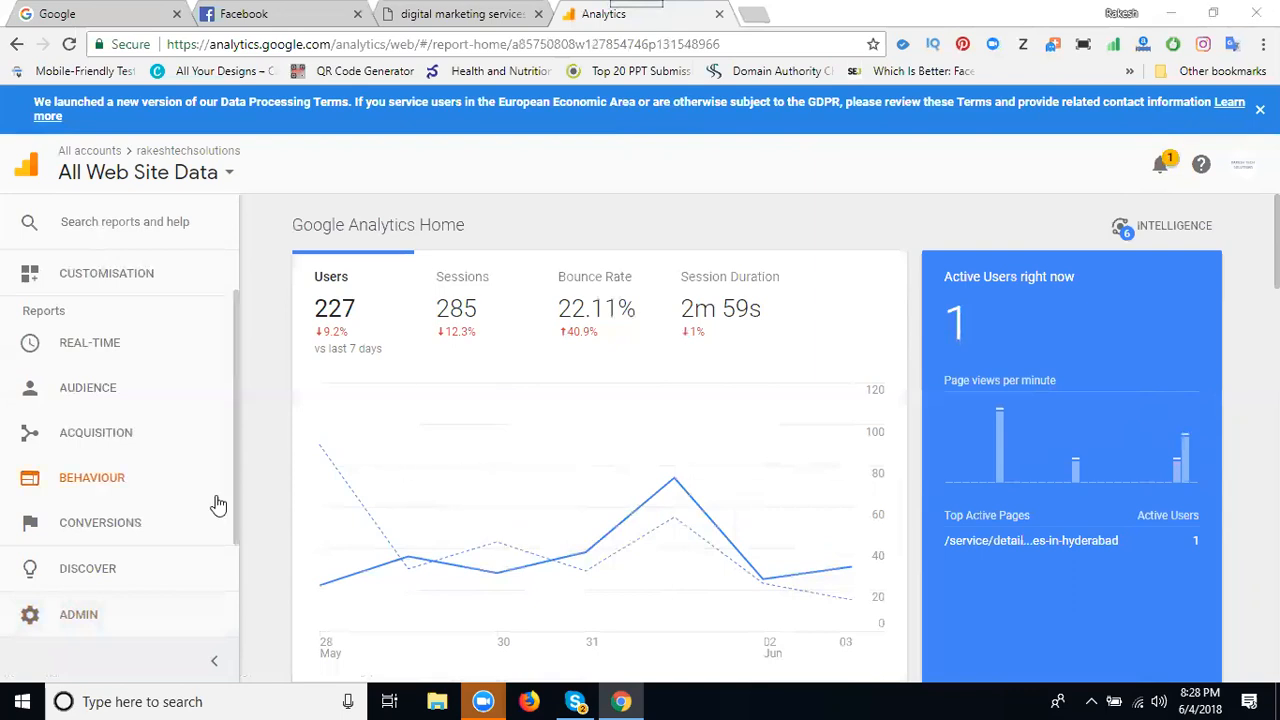
Enter the Admin area for the rakeshtechsolutions account, property and view
{"action": "left_click", "coordinate": [80, 614]}
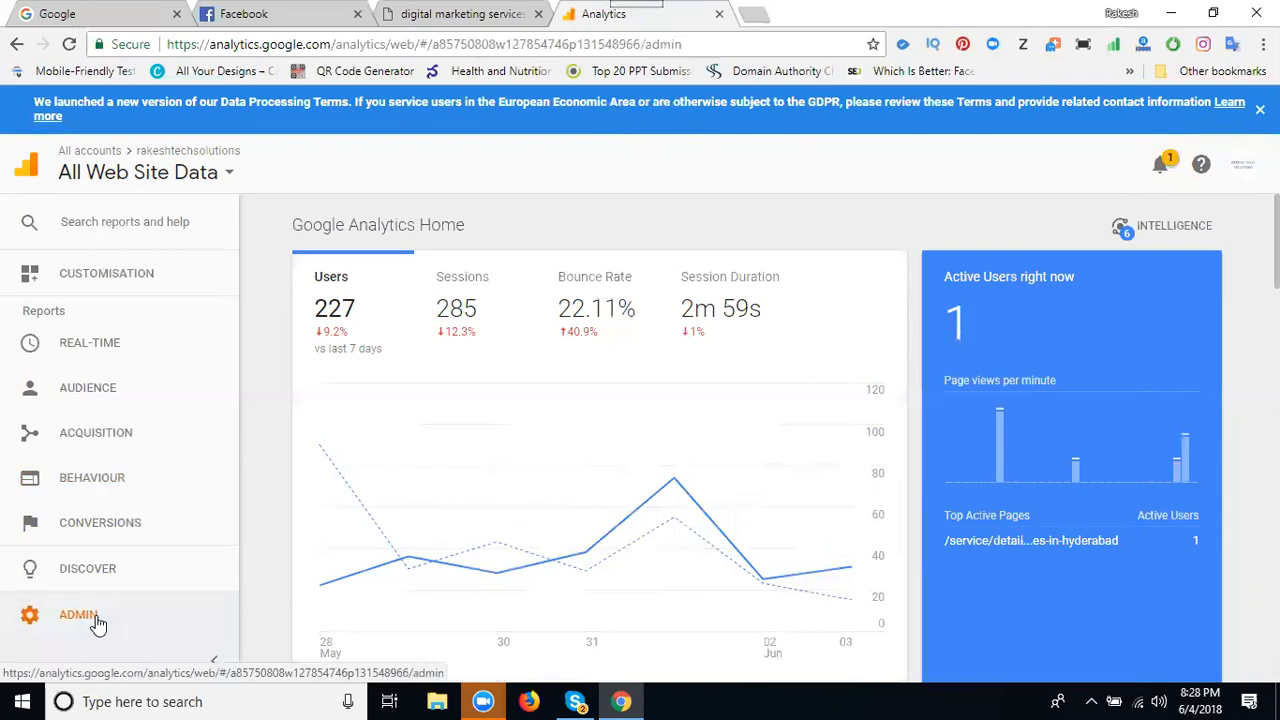
{"action": "left_click", "coordinate": [78, 616]}
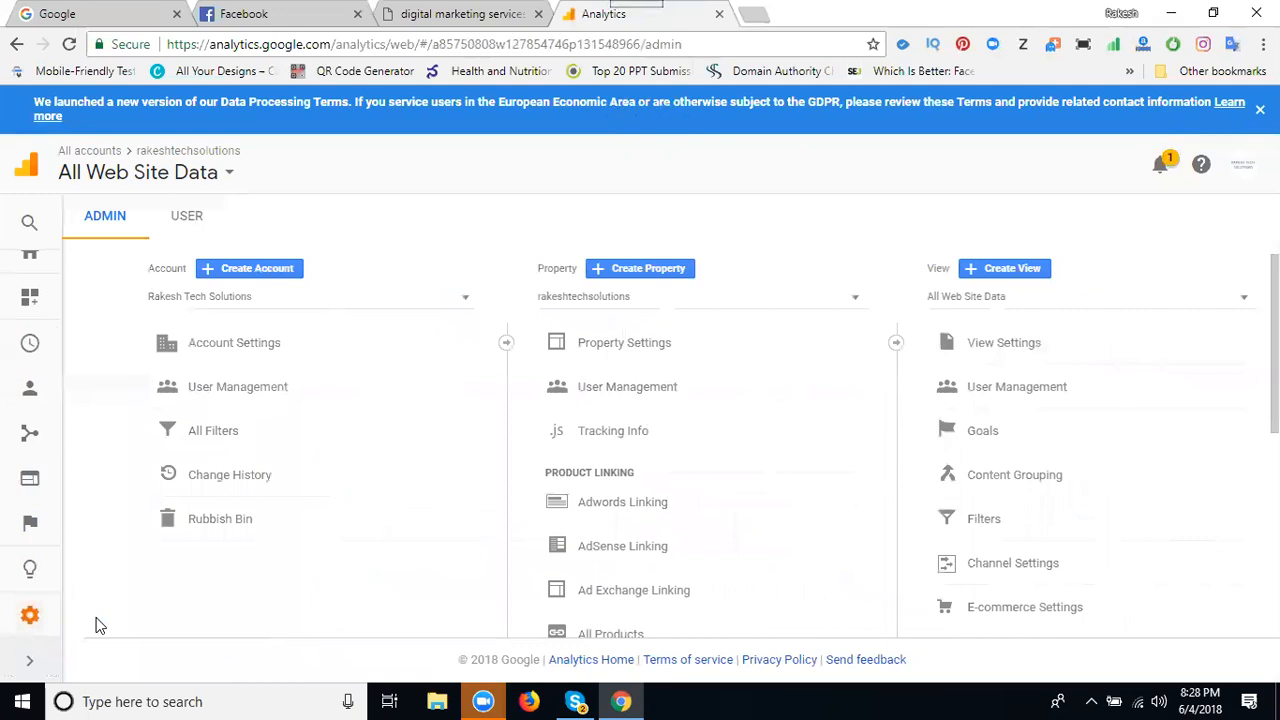
{"action": "mouse_move", "coordinate": [116, 608]}
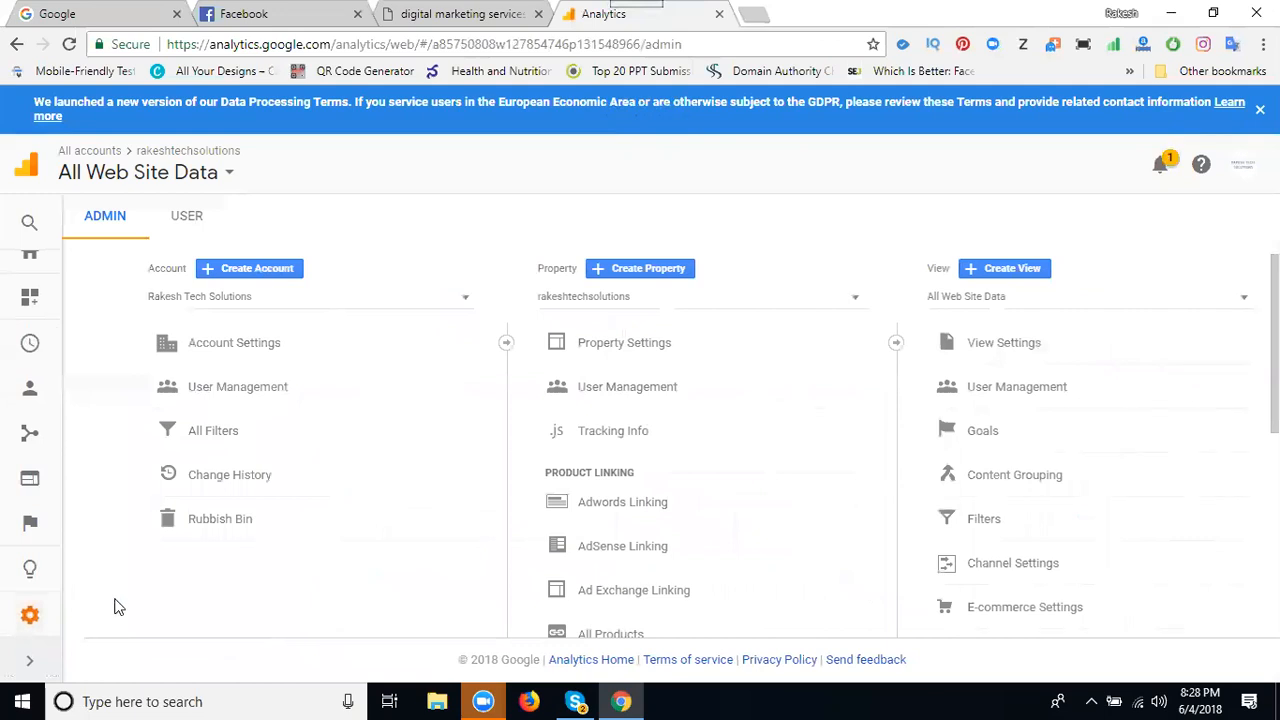
{"action": "mouse_move", "coordinate": [940, 286]}
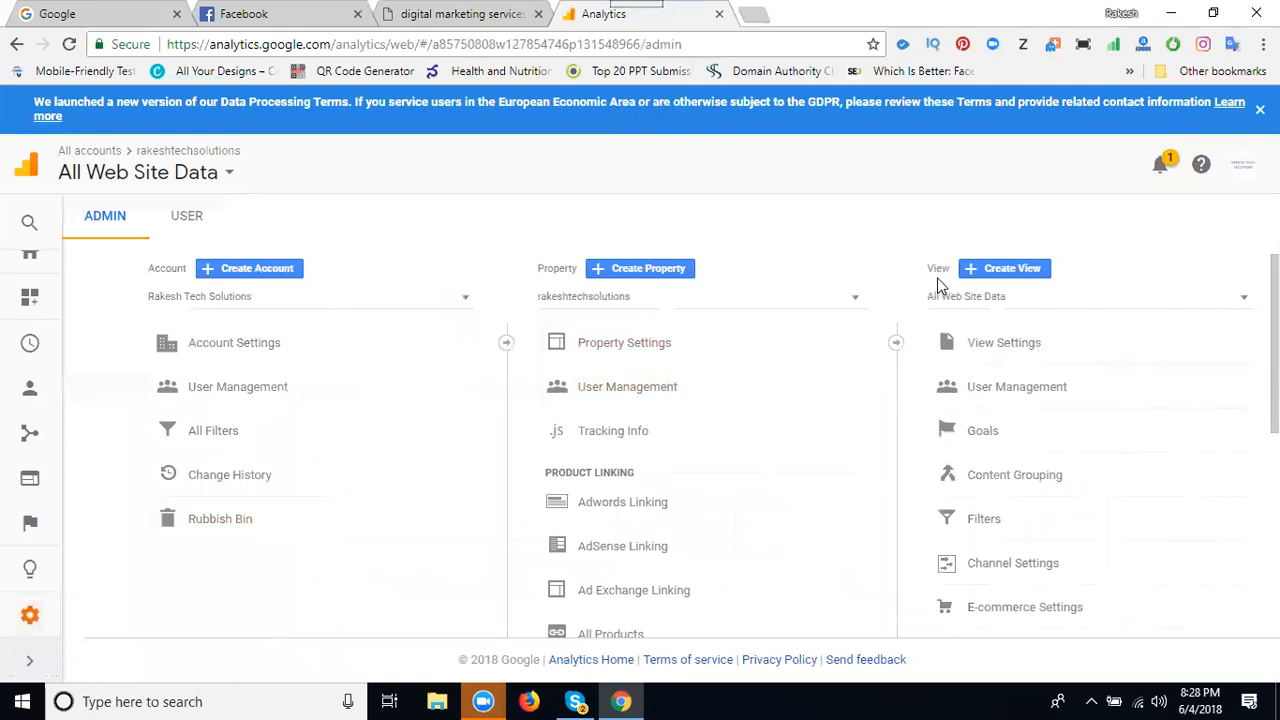
{"action": "mouse_move", "coordinate": [948, 308]}
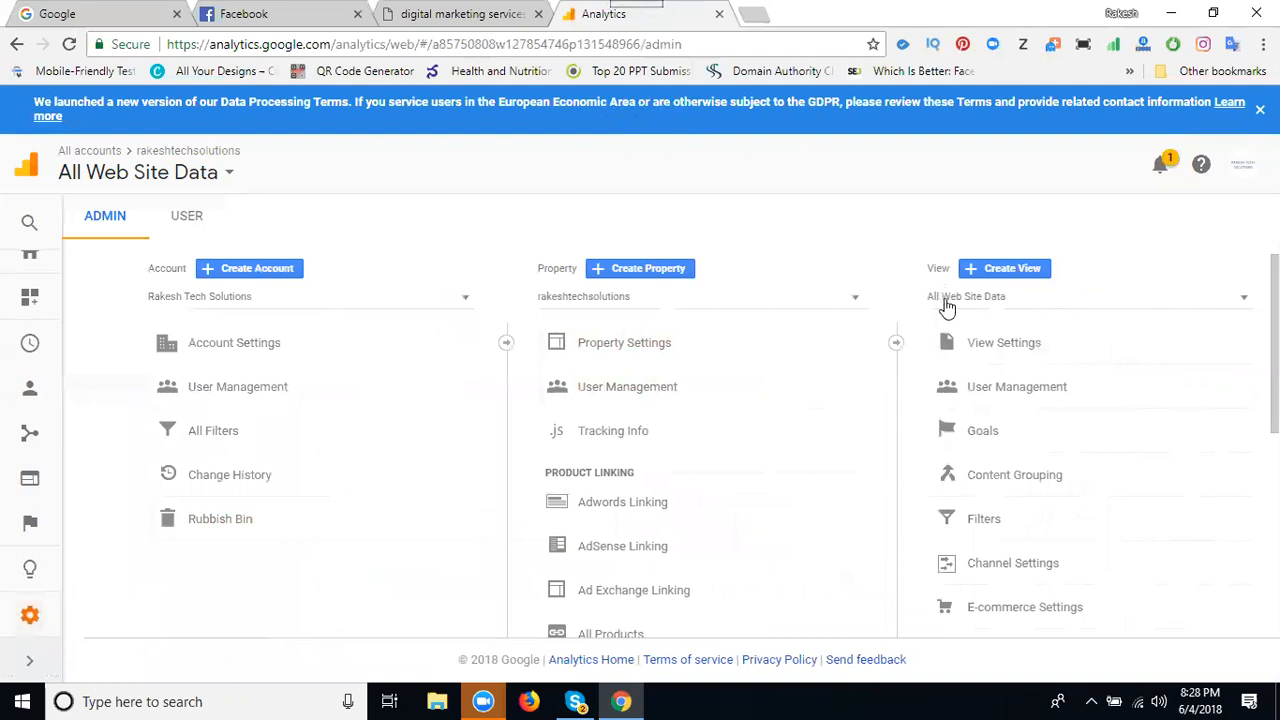
{"action": "mouse_move", "coordinate": [964, 302]}
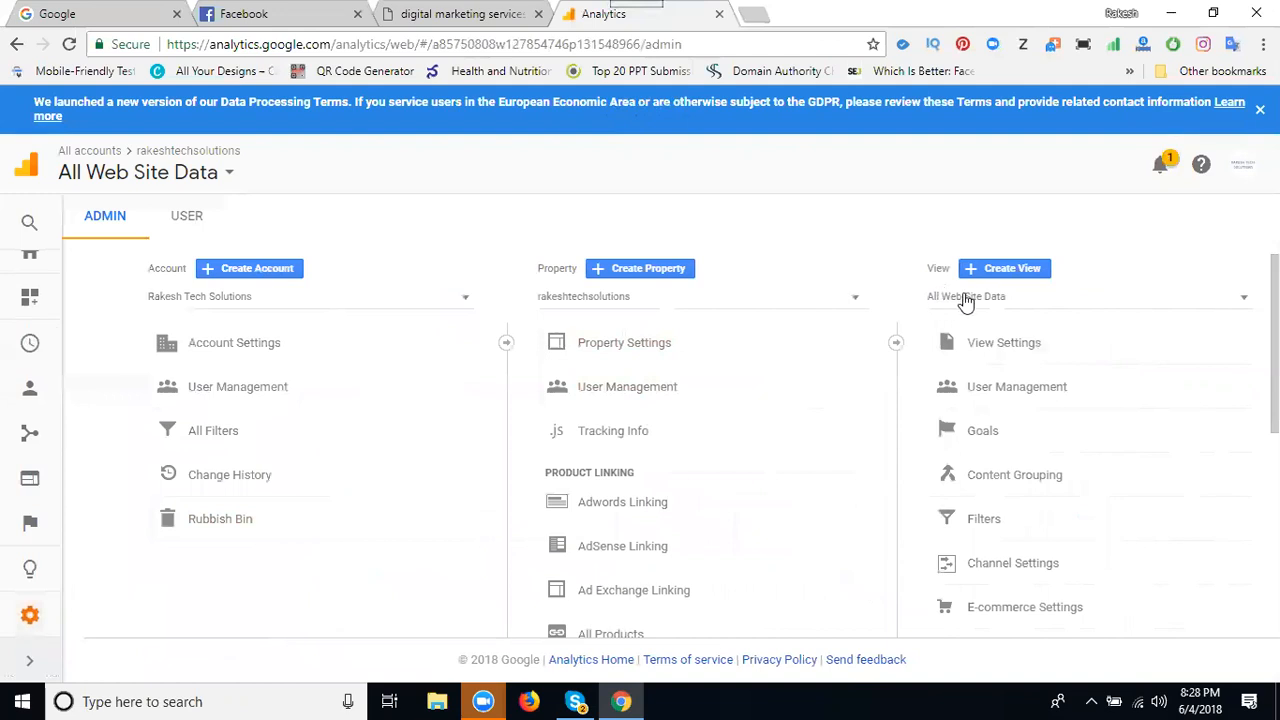
{"action": "mouse_move", "coordinate": [970, 308]}
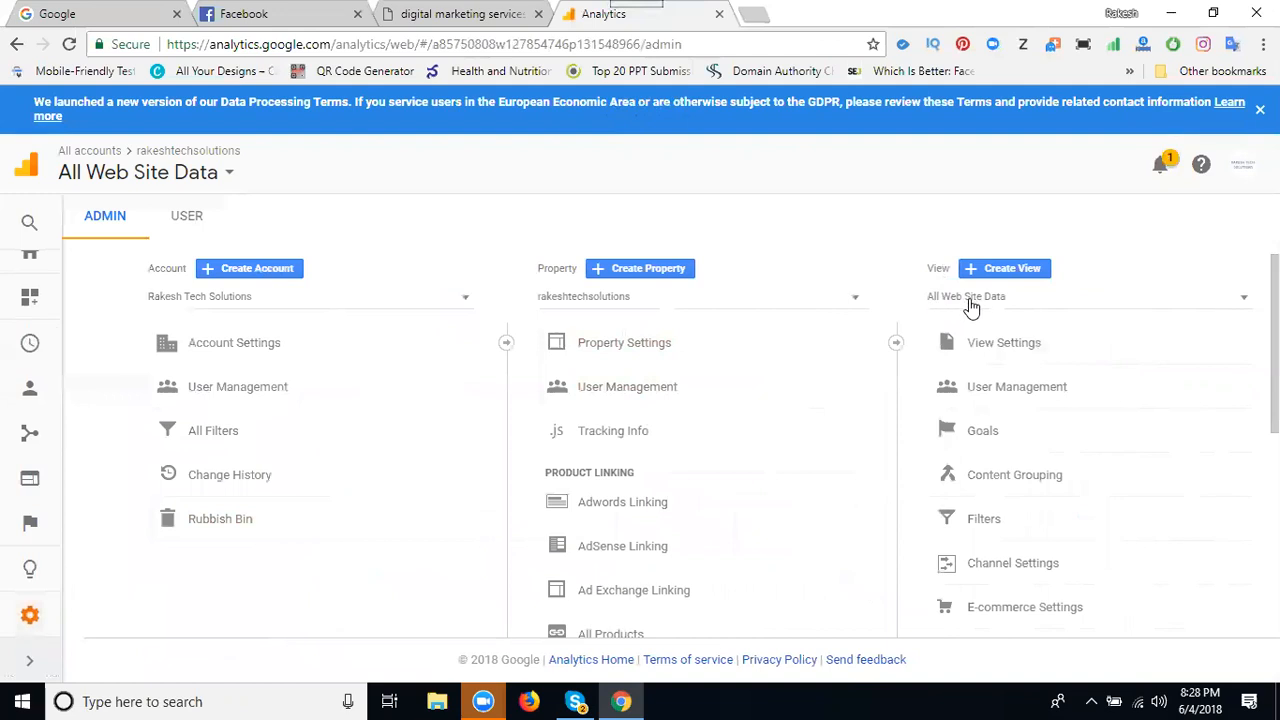
{"action": "mouse_move", "coordinate": [978, 304]}
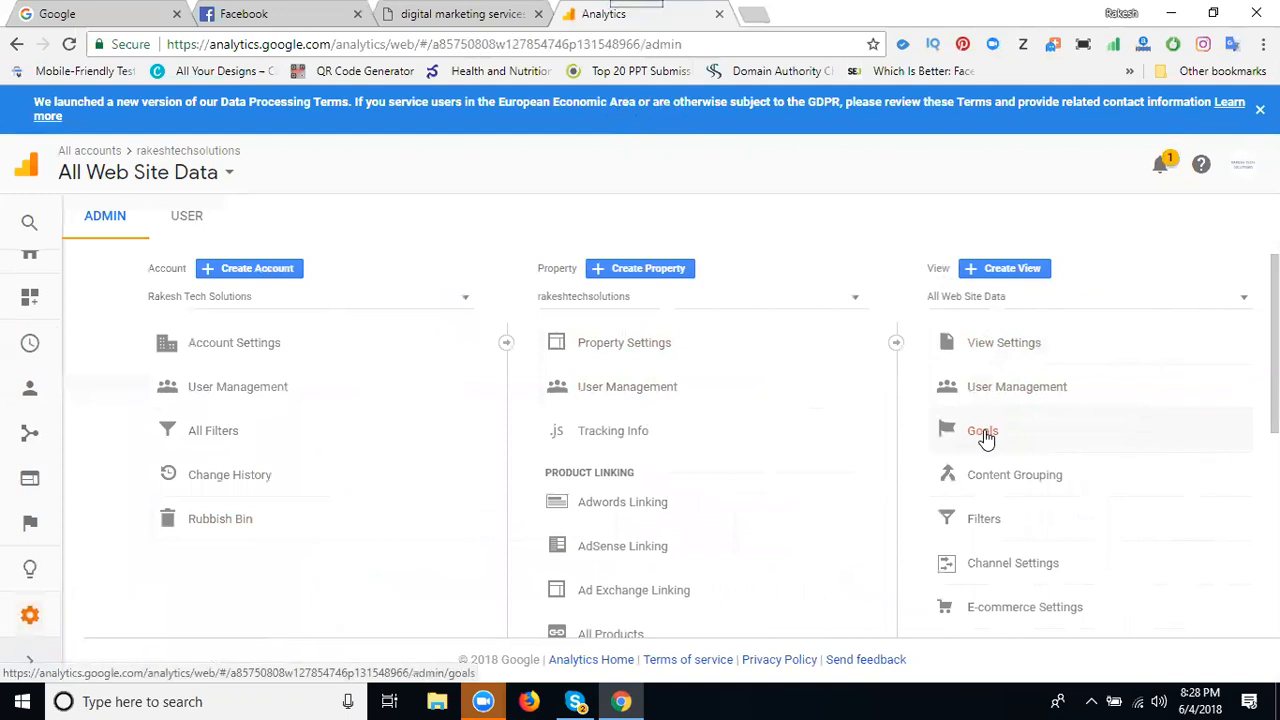
Show the Goals list of the All Web Site Data view with its six destination goals
{"action": "left_click", "coordinate": [982, 432]}
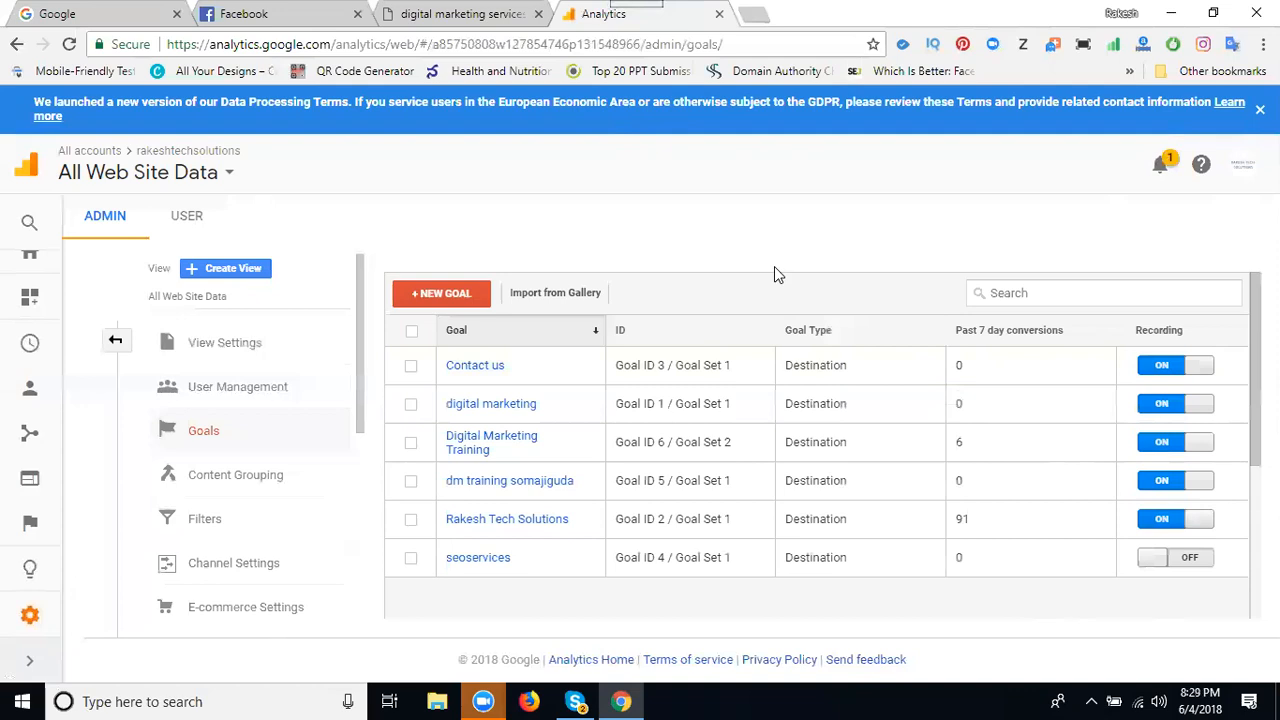
{"action": "mouse_move", "coordinate": [472, 364]}
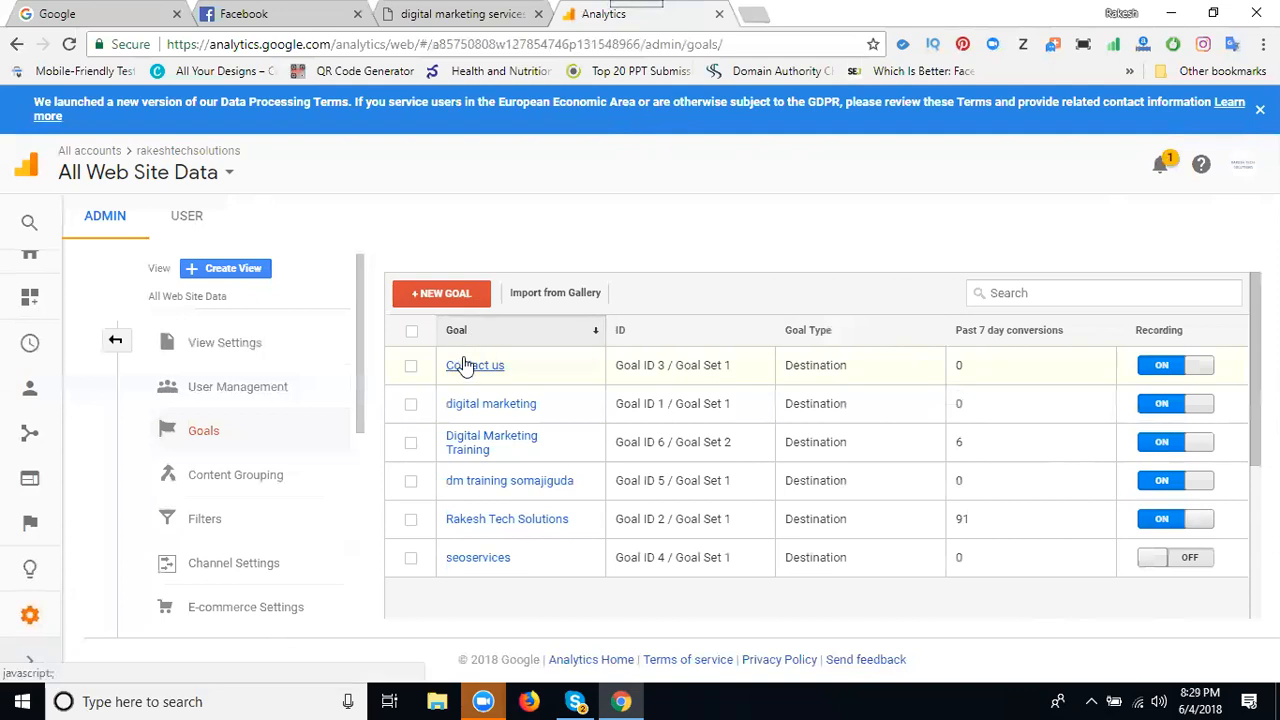
{"action": "mouse_move", "coordinate": [458, 504]}
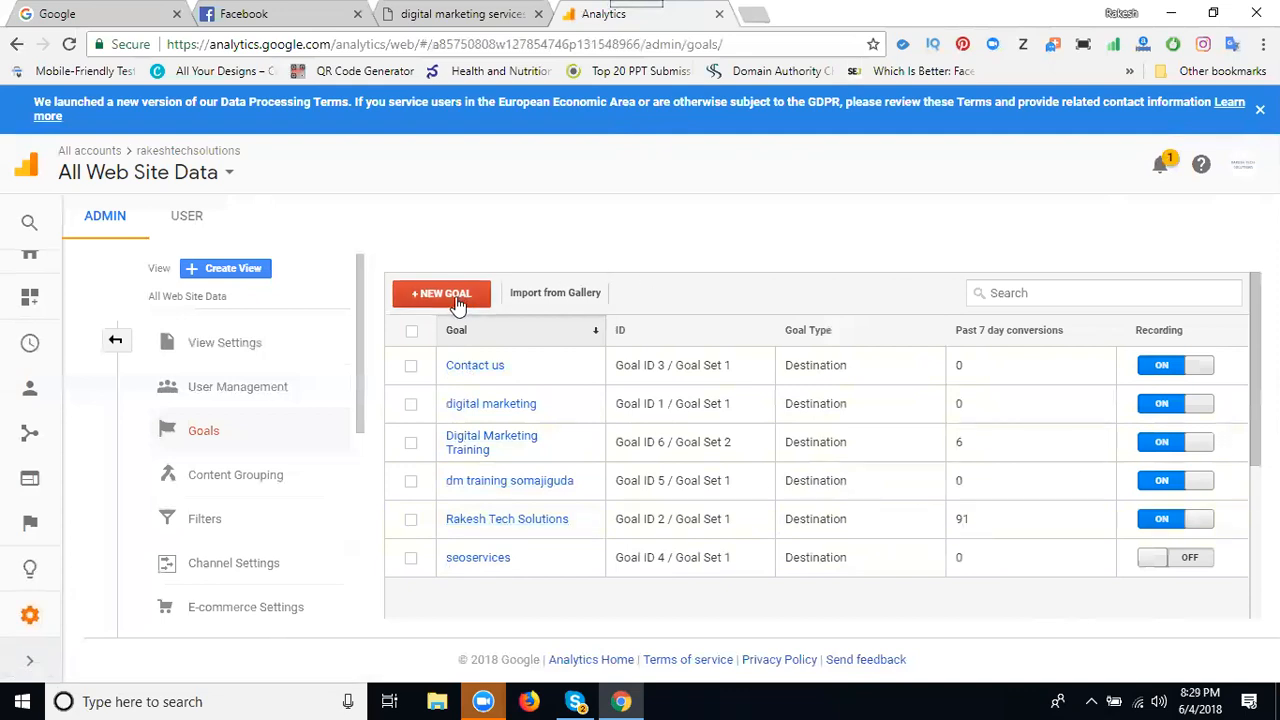
Begin a new goal with Custom setup and continue to the goal description
{"action": "left_click", "coordinate": [440, 292]}
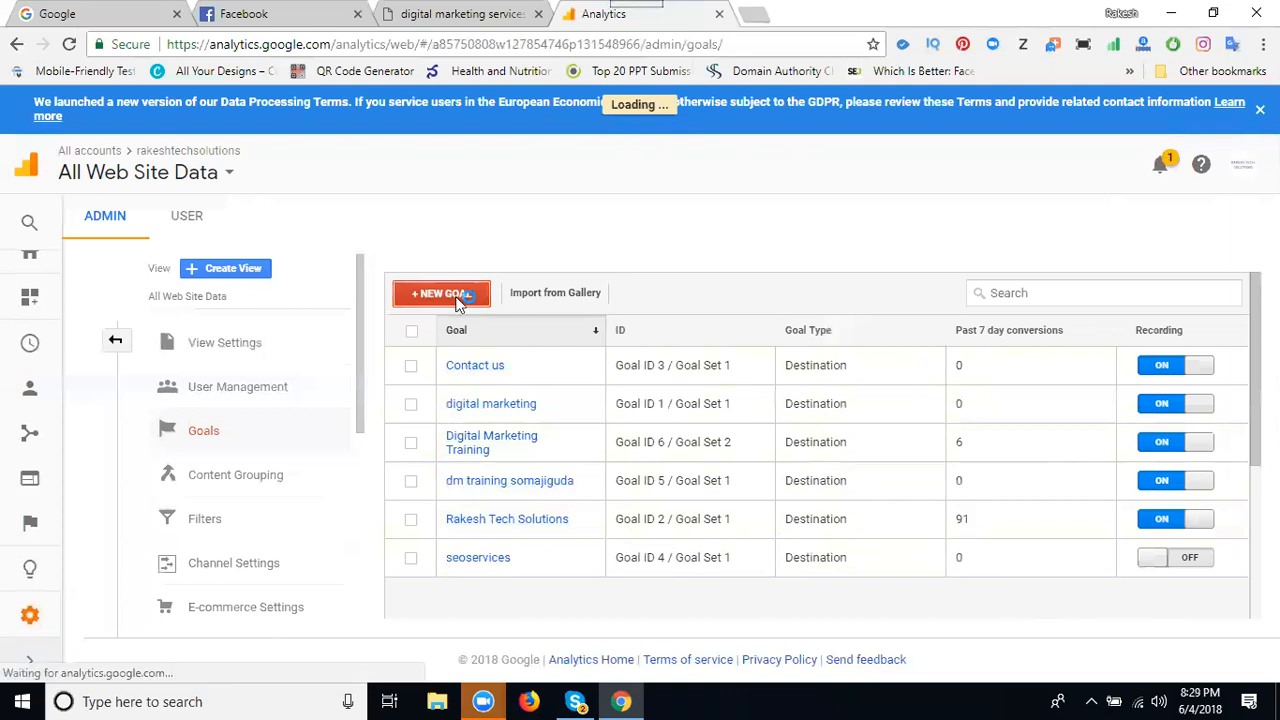
{"action": "left_click", "coordinate": [440, 292]}
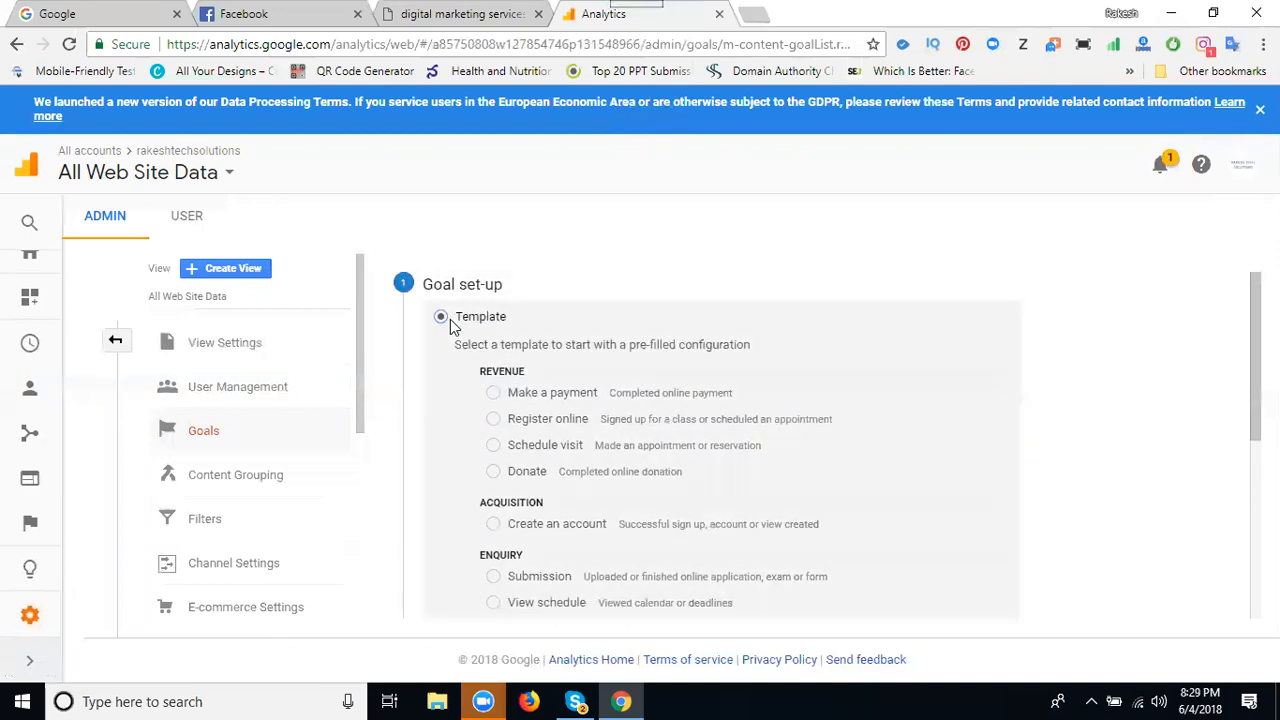
{"action": "scroll", "scroll_direction": "down", "scroll_amount": 3}
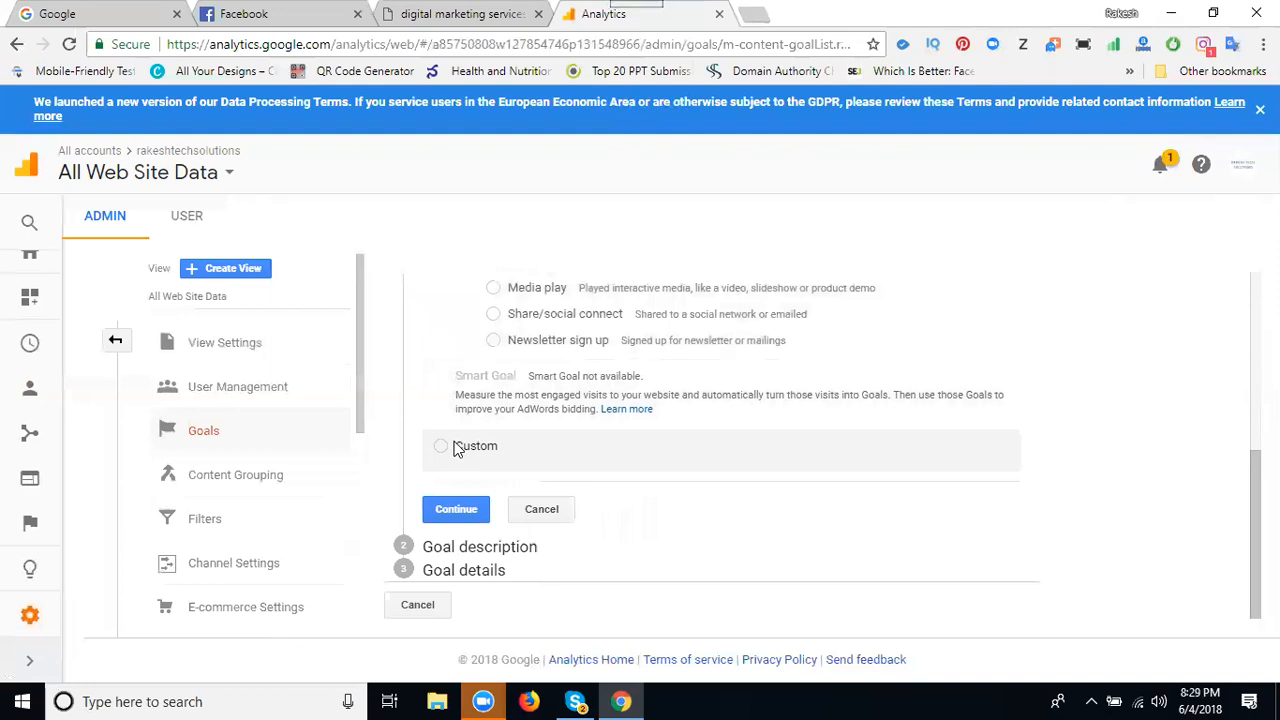
{"action": "mouse_move", "coordinate": [444, 450]}
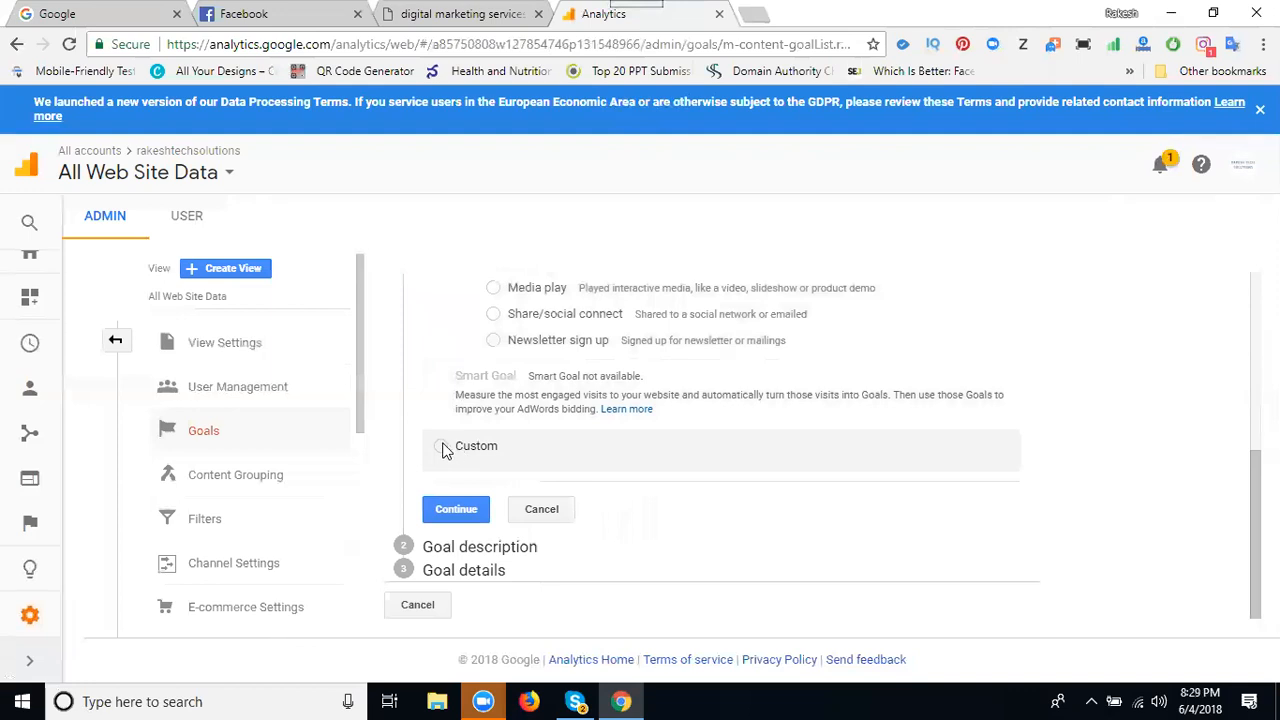
{"action": "left_click", "coordinate": [442, 446]}
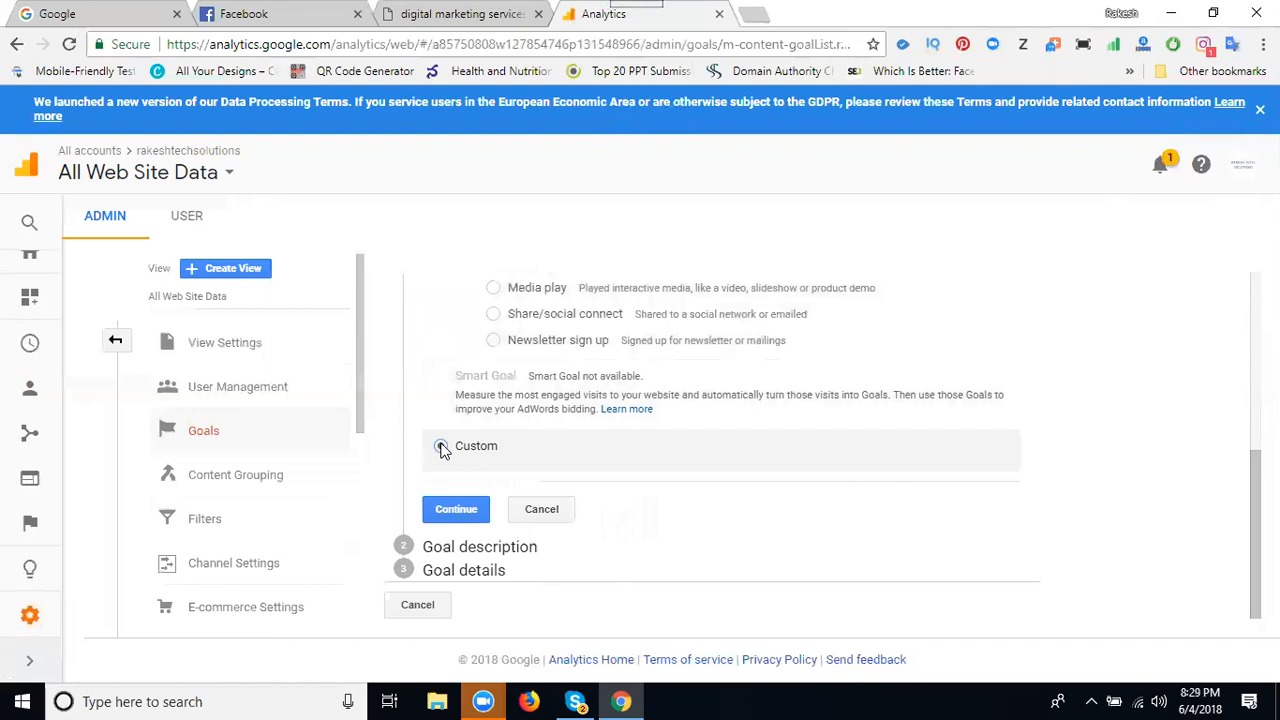
{"action": "left_click", "coordinate": [440, 446]}
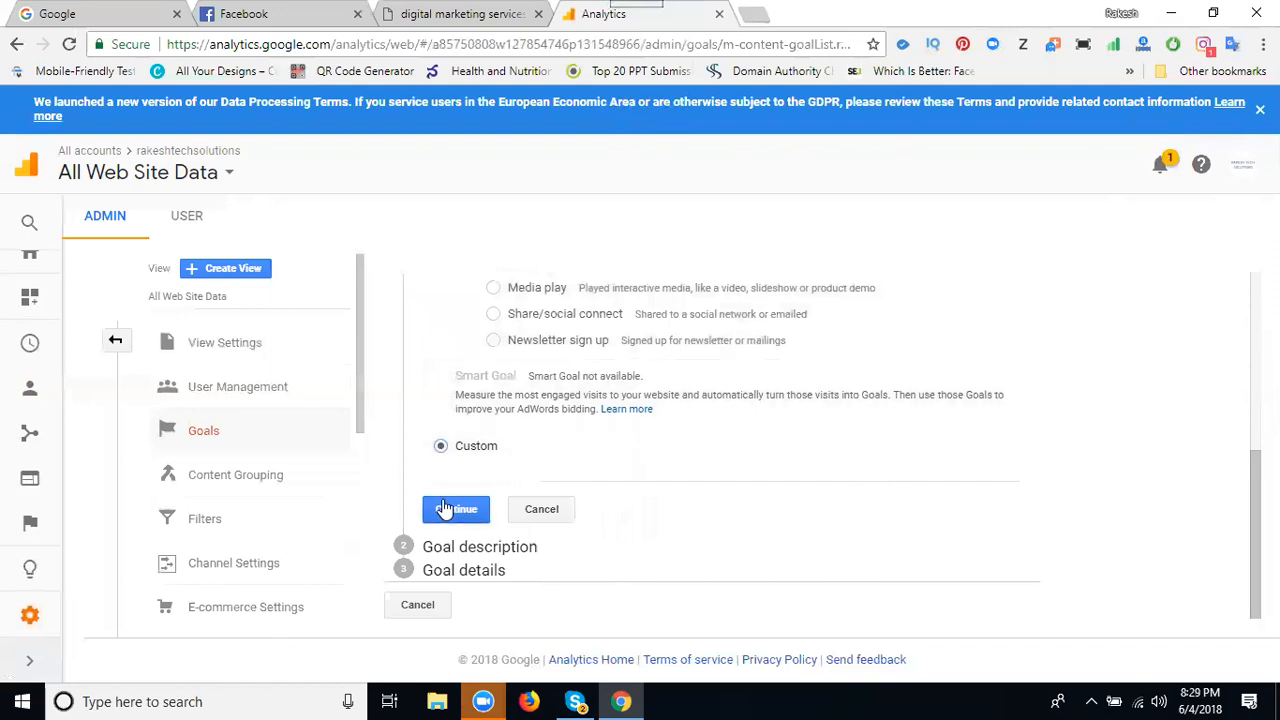
{"action": "left_click", "coordinate": [456, 510]}
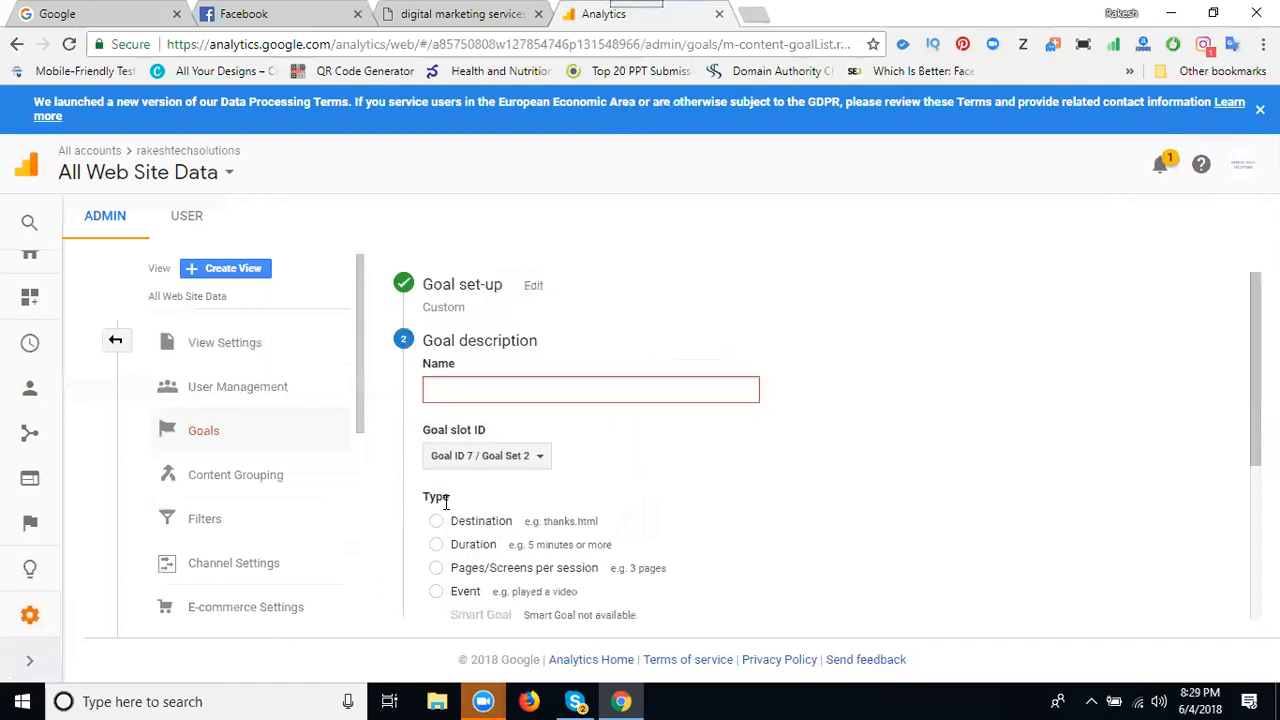
Describe the goal as 'Dm Services' of Destination type and continue to goal details
{"action": "left_click", "coordinate": [590, 388]}
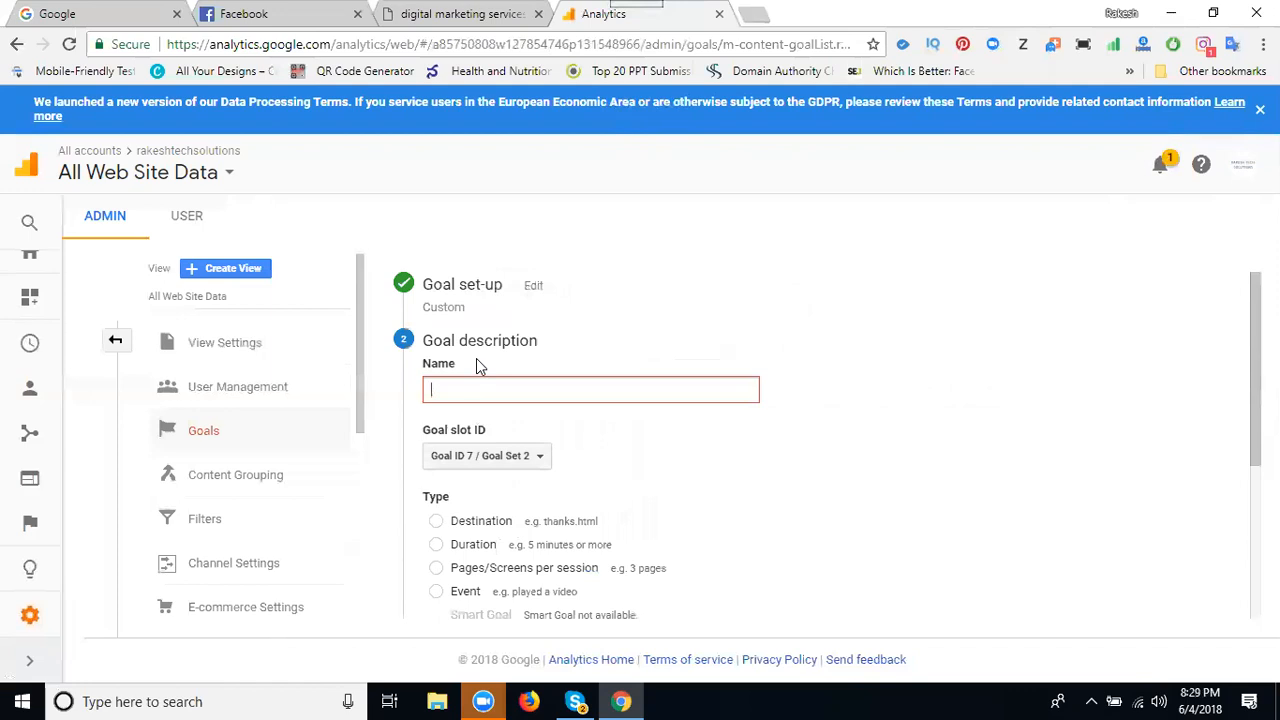
{"action": "type", "text": "Dm Ser"}
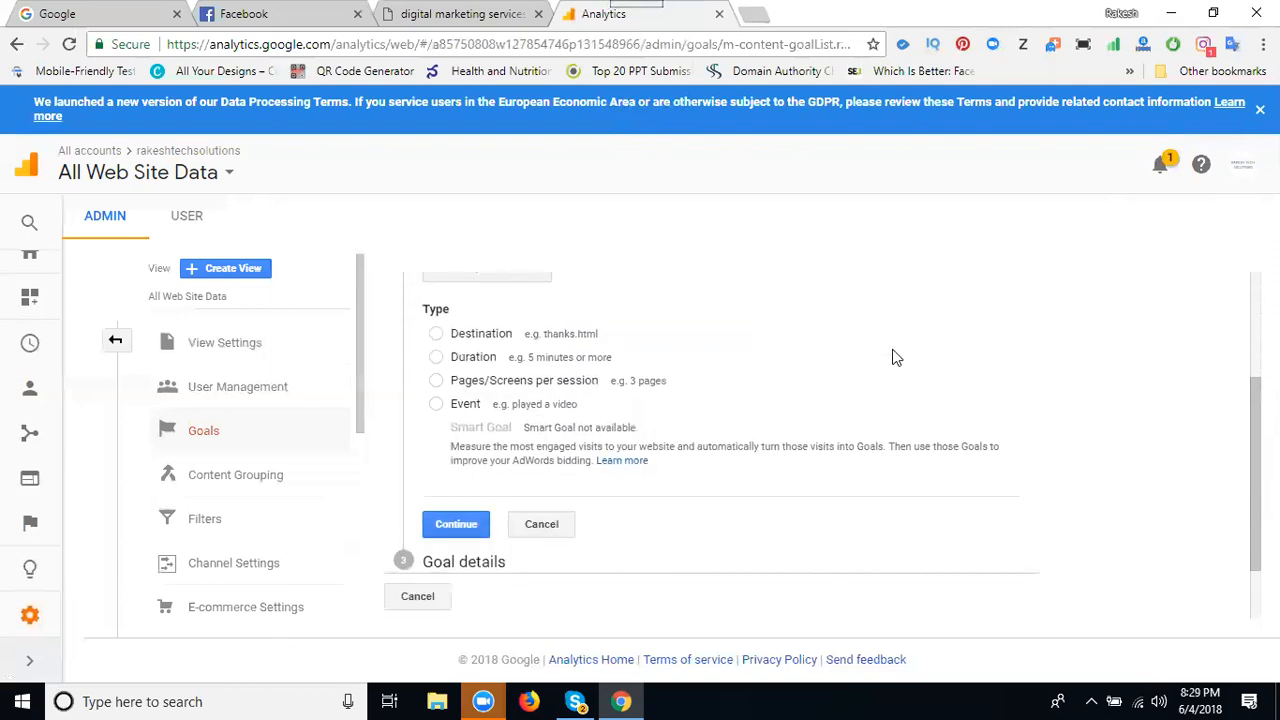
{"action": "mouse_move", "coordinate": [560, 356]}
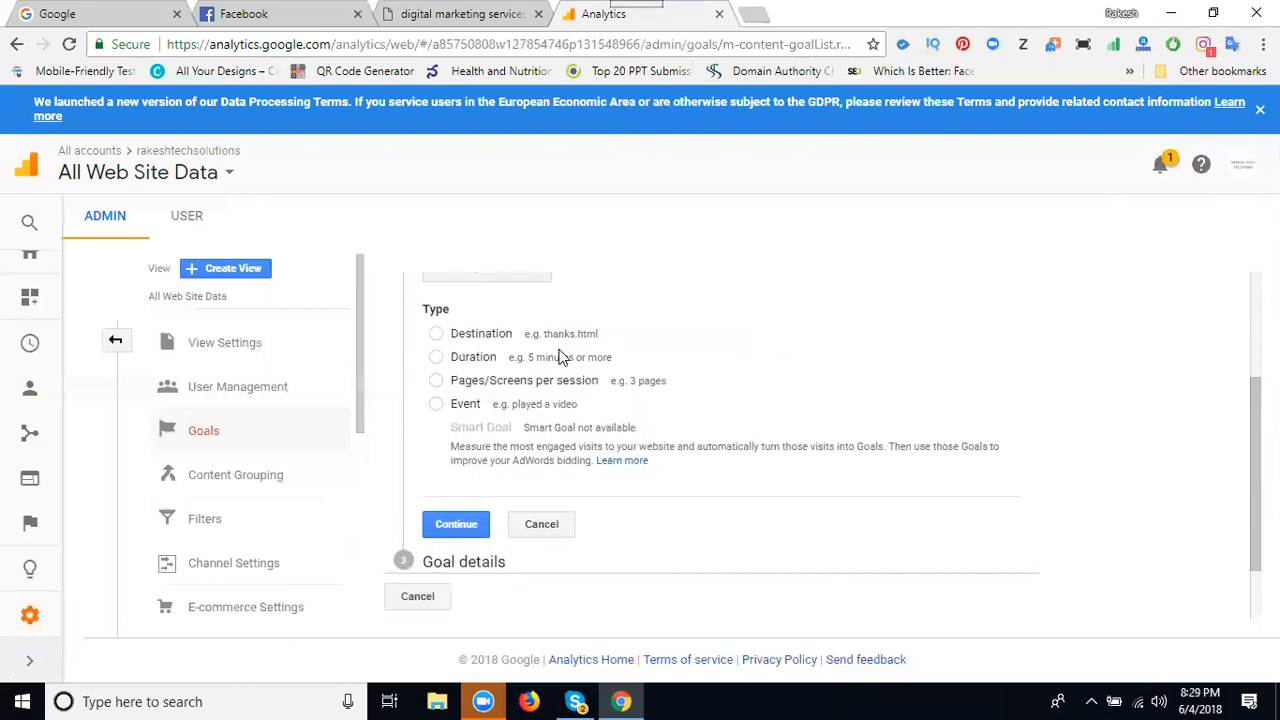
{"action": "mouse_move", "coordinate": [472, 364]}
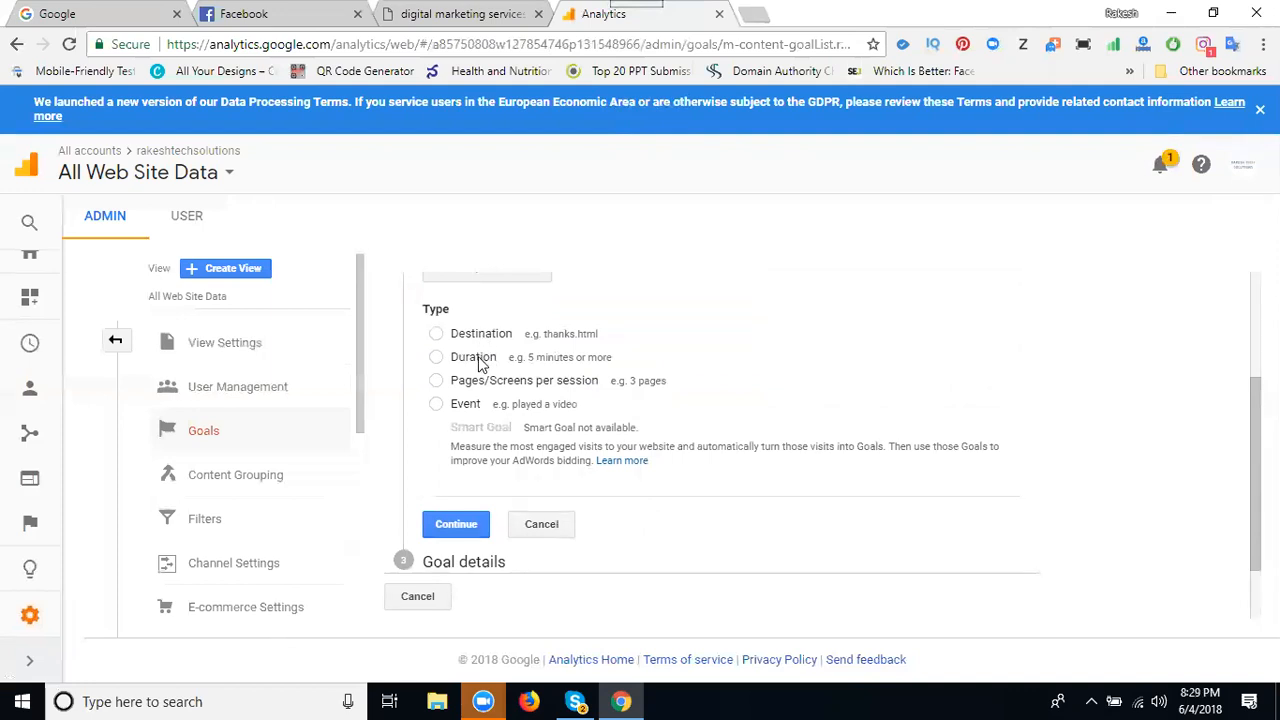
{"action": "mouse_move", "coordinate": [464, 392]}
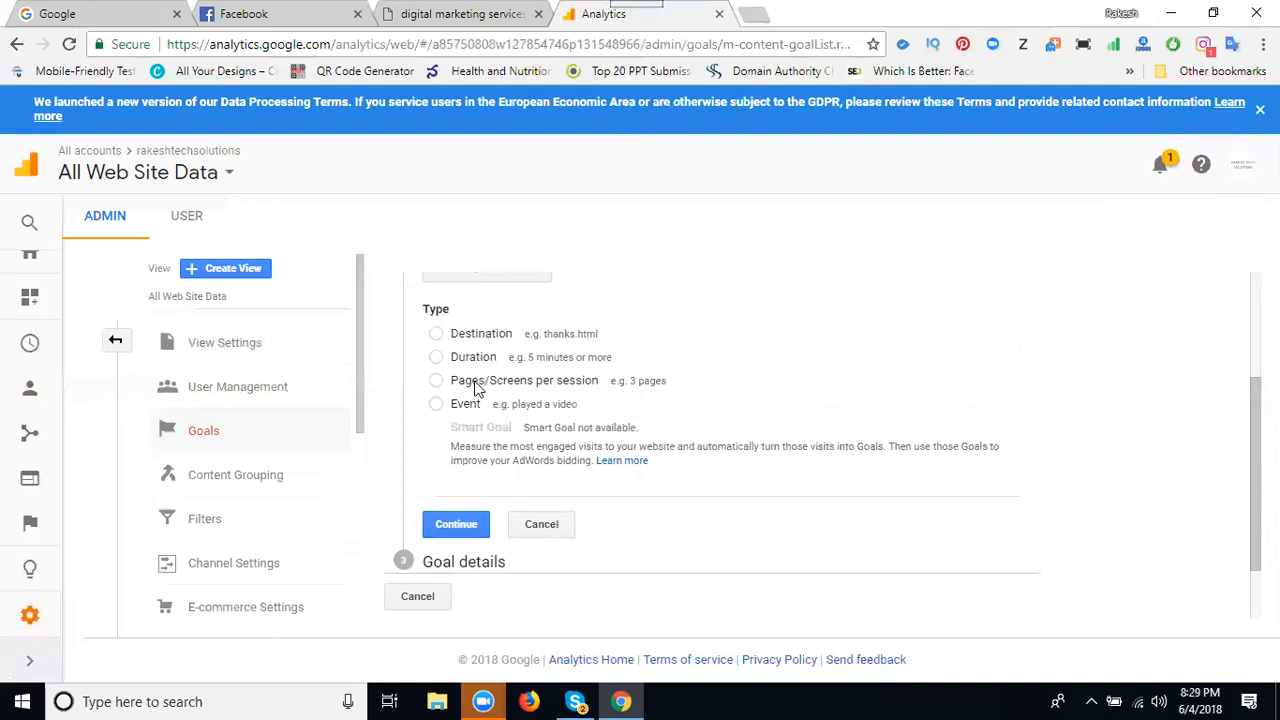
{"action": "mouse_move", "coordinate": [476, 366]}
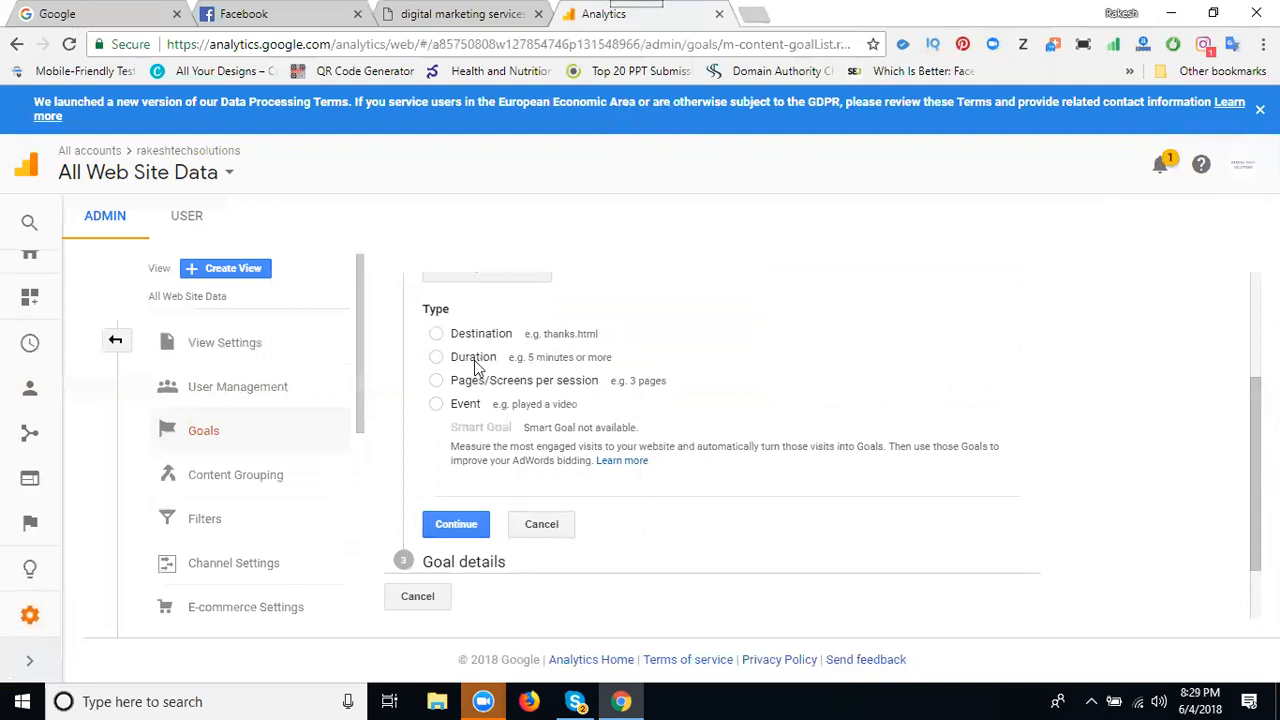
{"action": "left_click", "coordinate": [436, 332]}
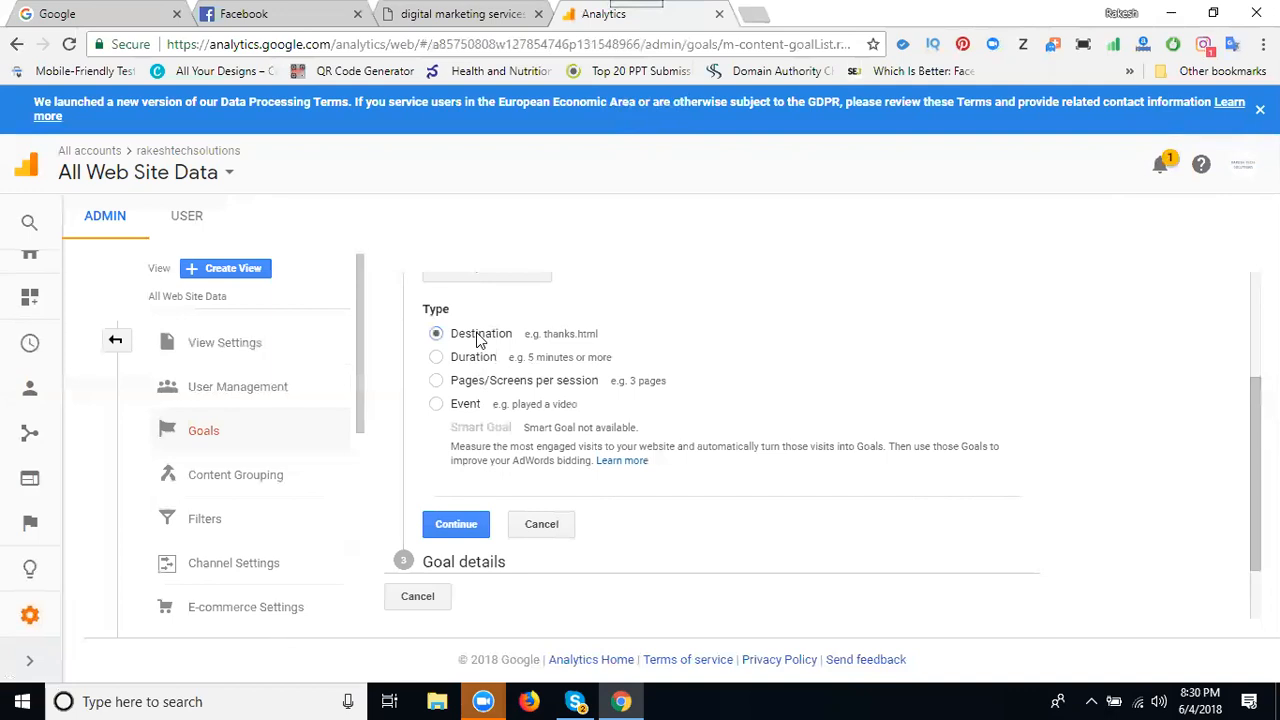
{"action": "left_click", "coordinate": [456, 524]}
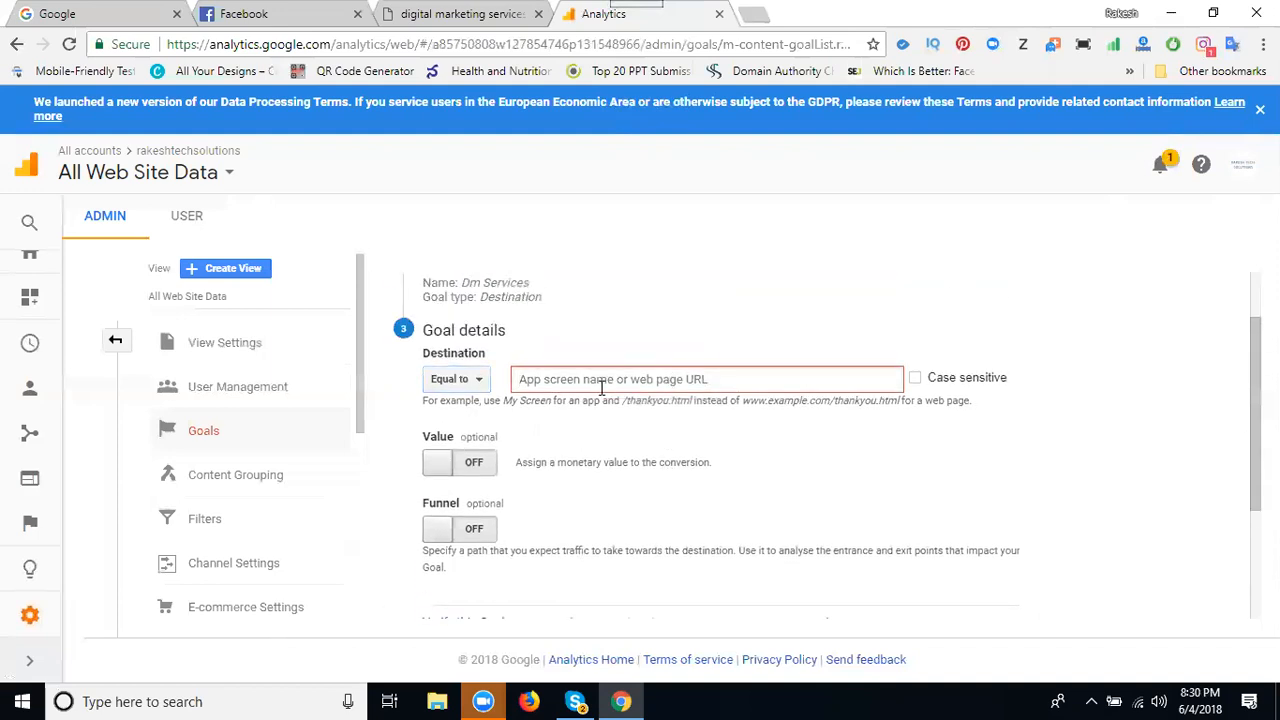
Set destination Equals to the digital-marketing-services-in-hyderabad URL, verify the goal, and save it
{"action": "type", "text": "solutions.com/service/detail/7/digital-marketing-services-in-hyderabad"}
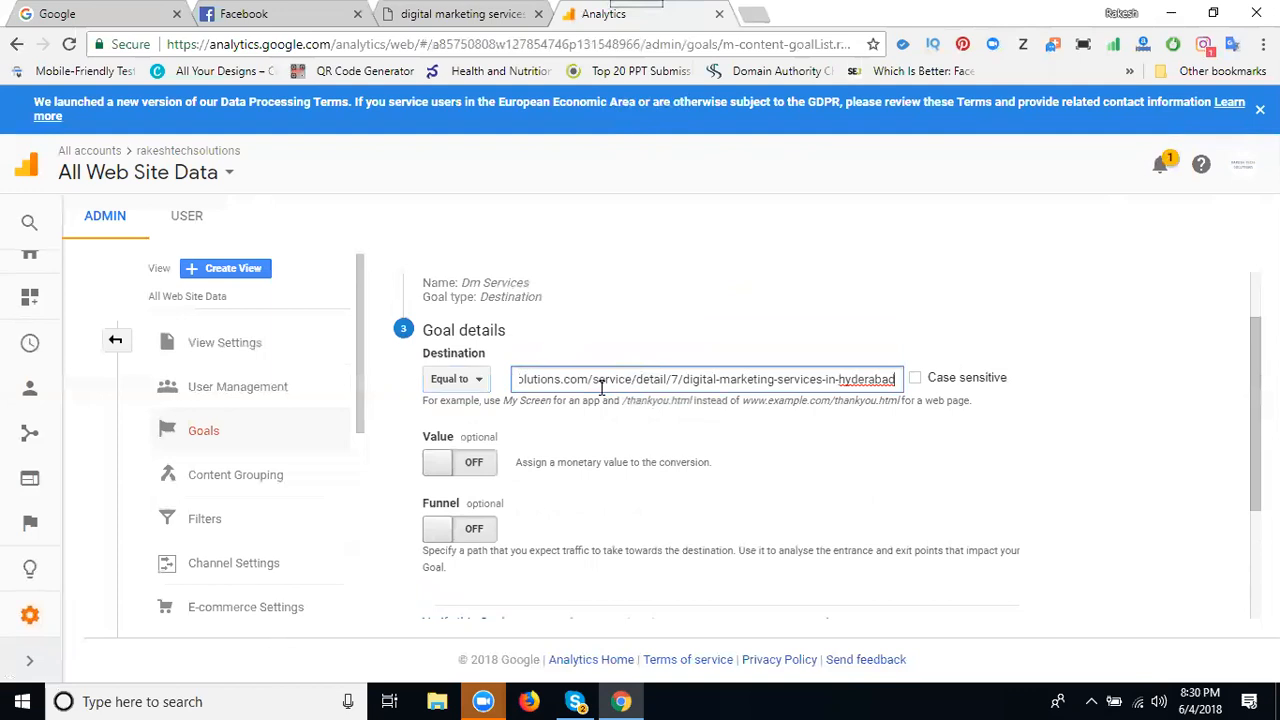
{"action": "scroll", "scroll_direction": "down", "scroll_amount": 3}
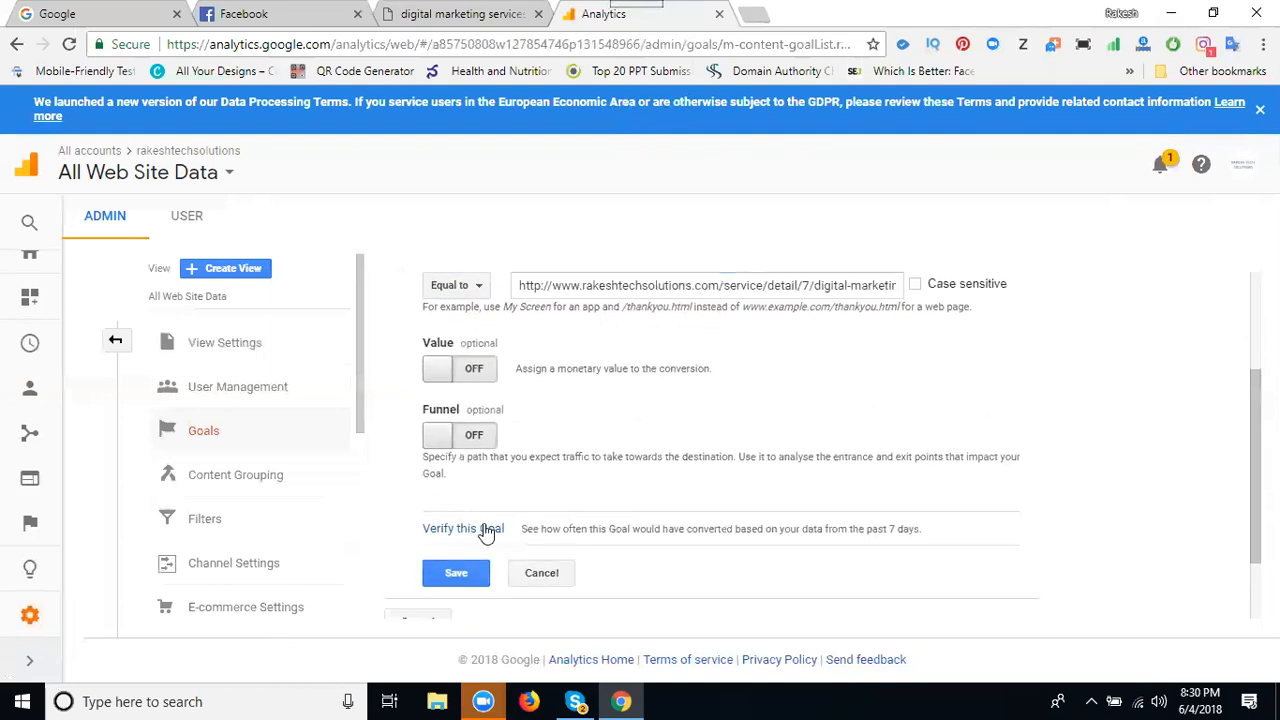
{"action": "left_click", "coordinate": [464, 528]}
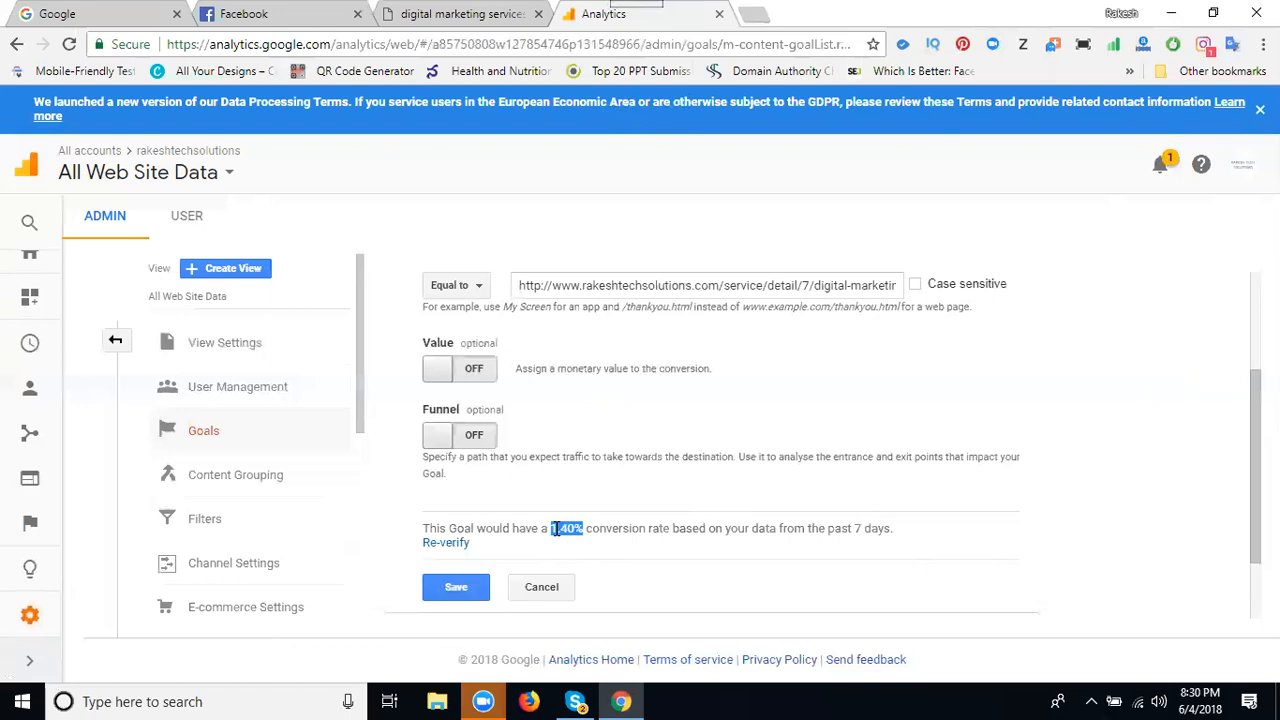
{"action": "left_click", "coordinate": [456, 588]}
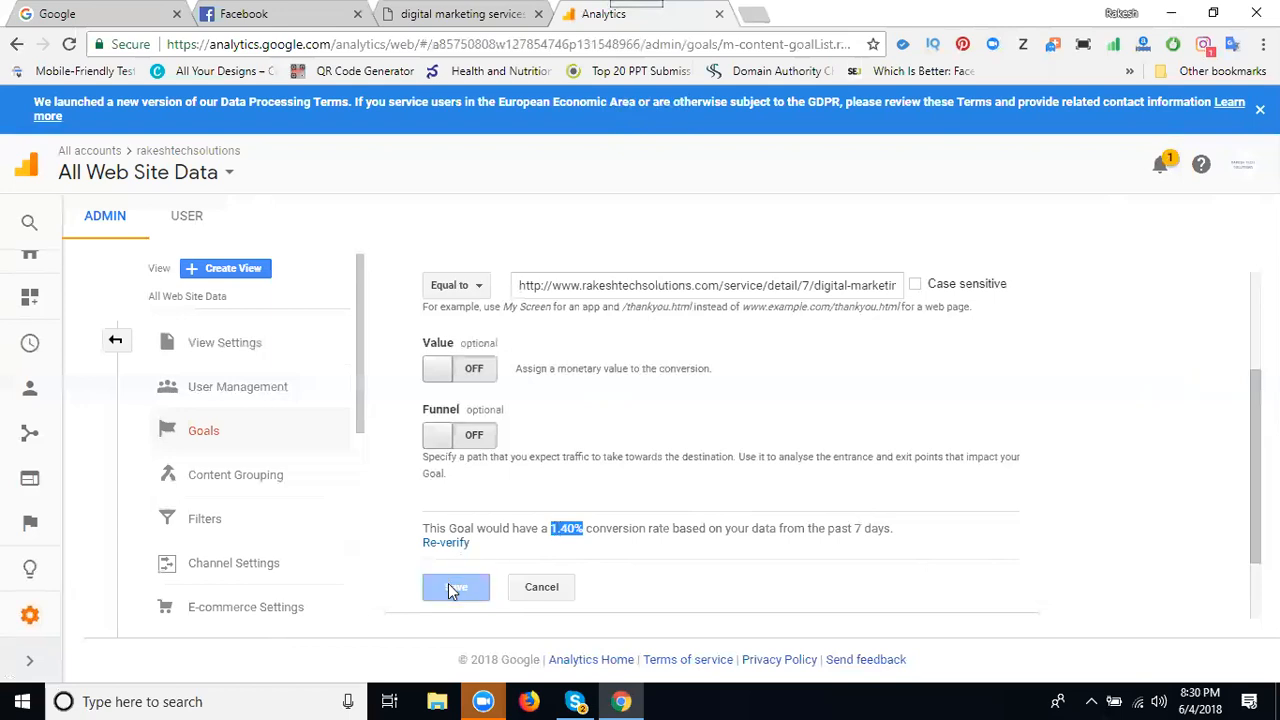
{"action": "left_click", "coordinate": [456, 588]}
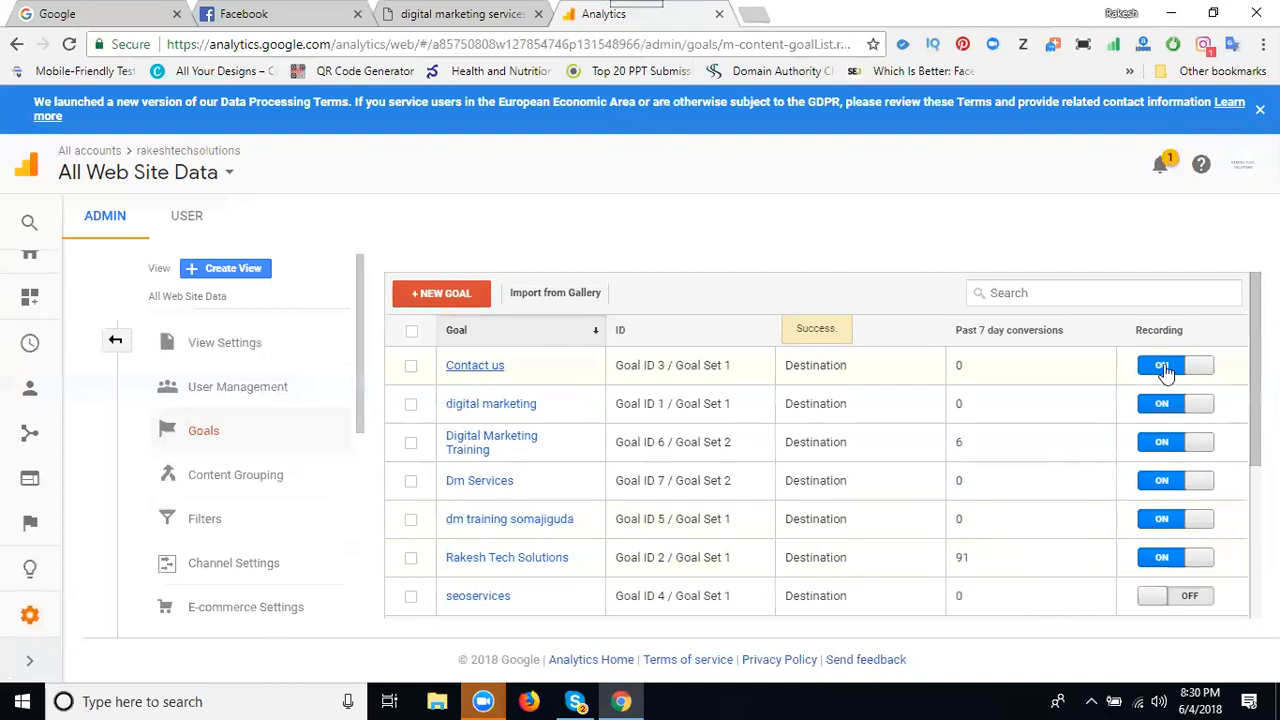
Turn Recording off for the Contact us goal and tick it in the list
{"action": "left_click", "coordinate": [1172, 364]}
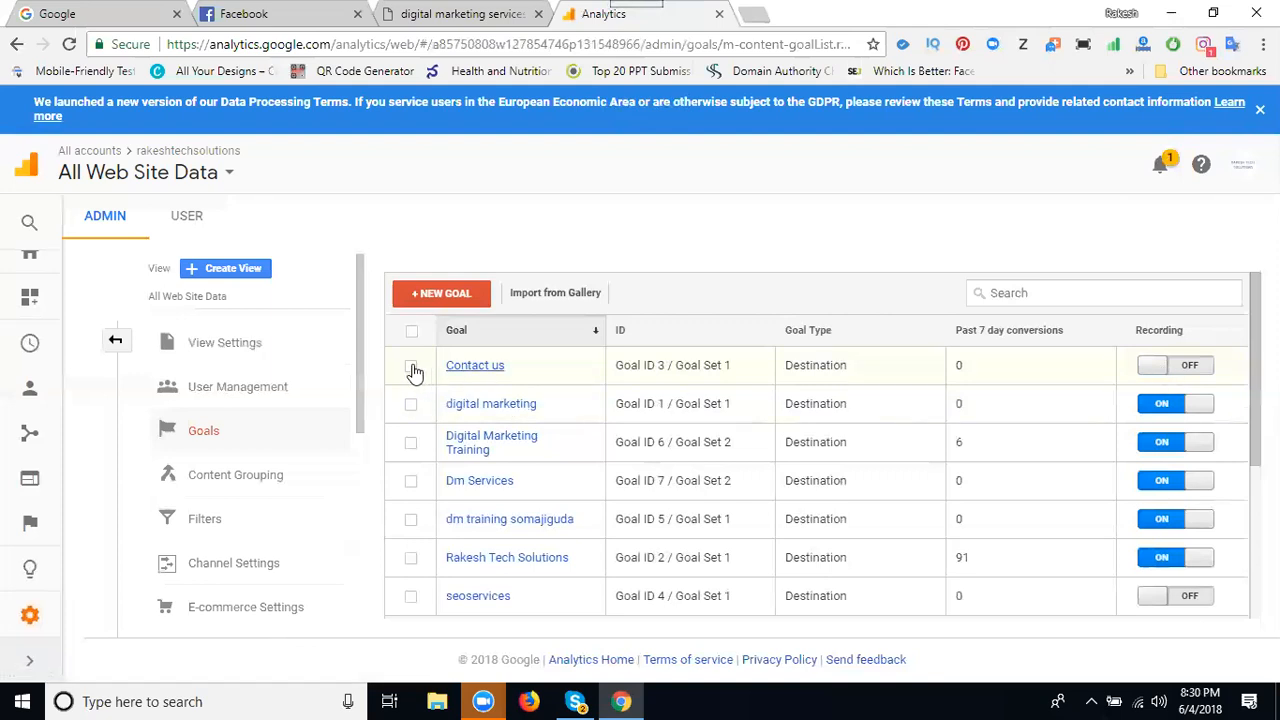
{"action": "left_click", "coordinate": [412, 364]}
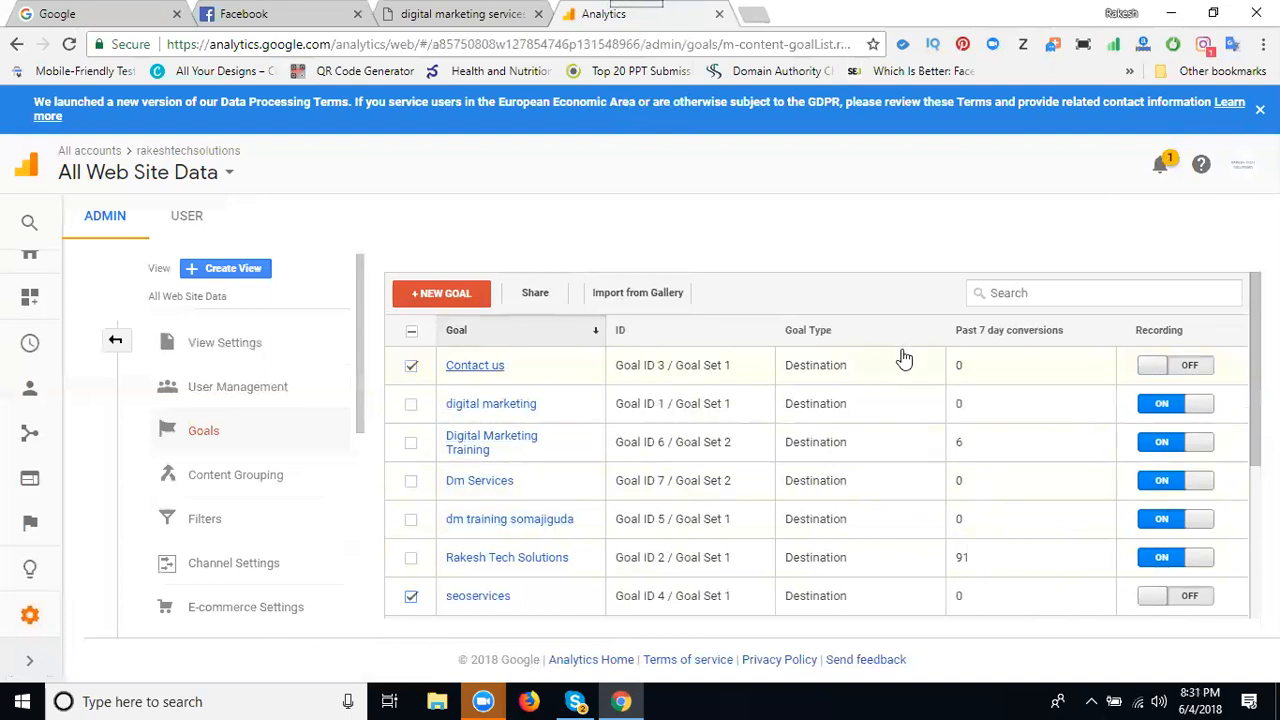
{"action": "mouse_move", "coordinate": [794, 540]}
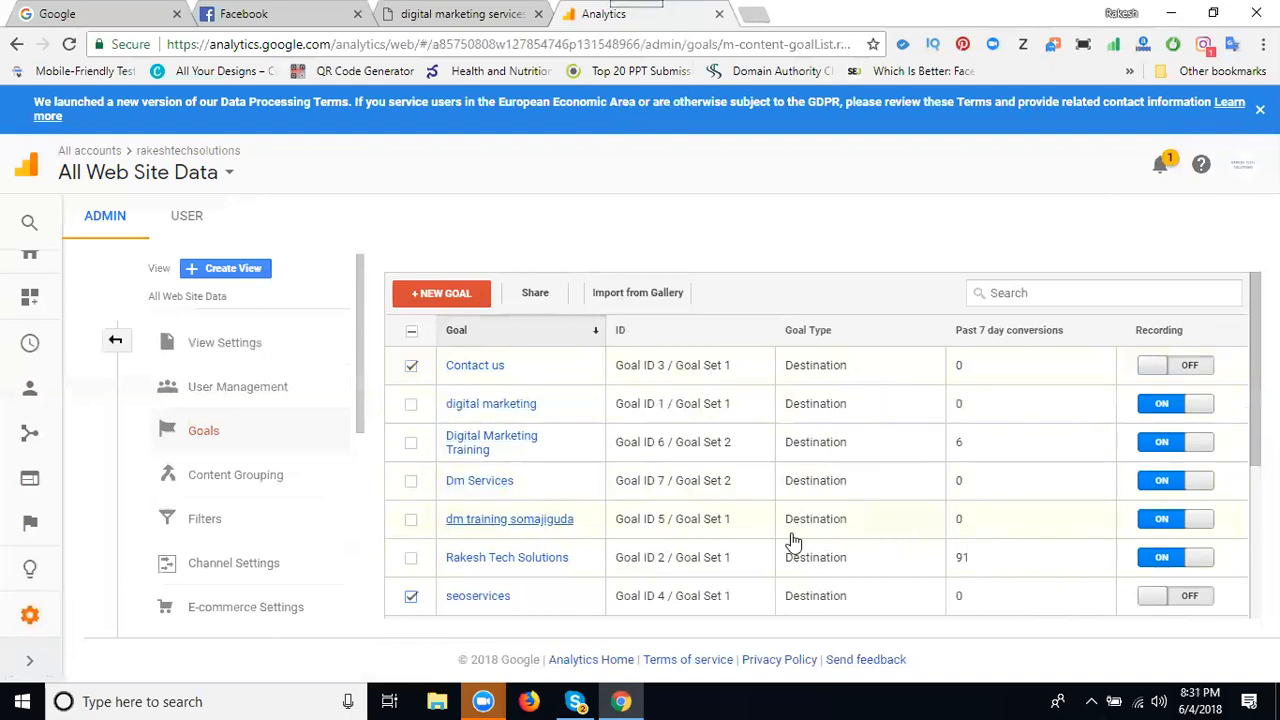
{"action": "mouse_move", "coordinate": [30, 388]}
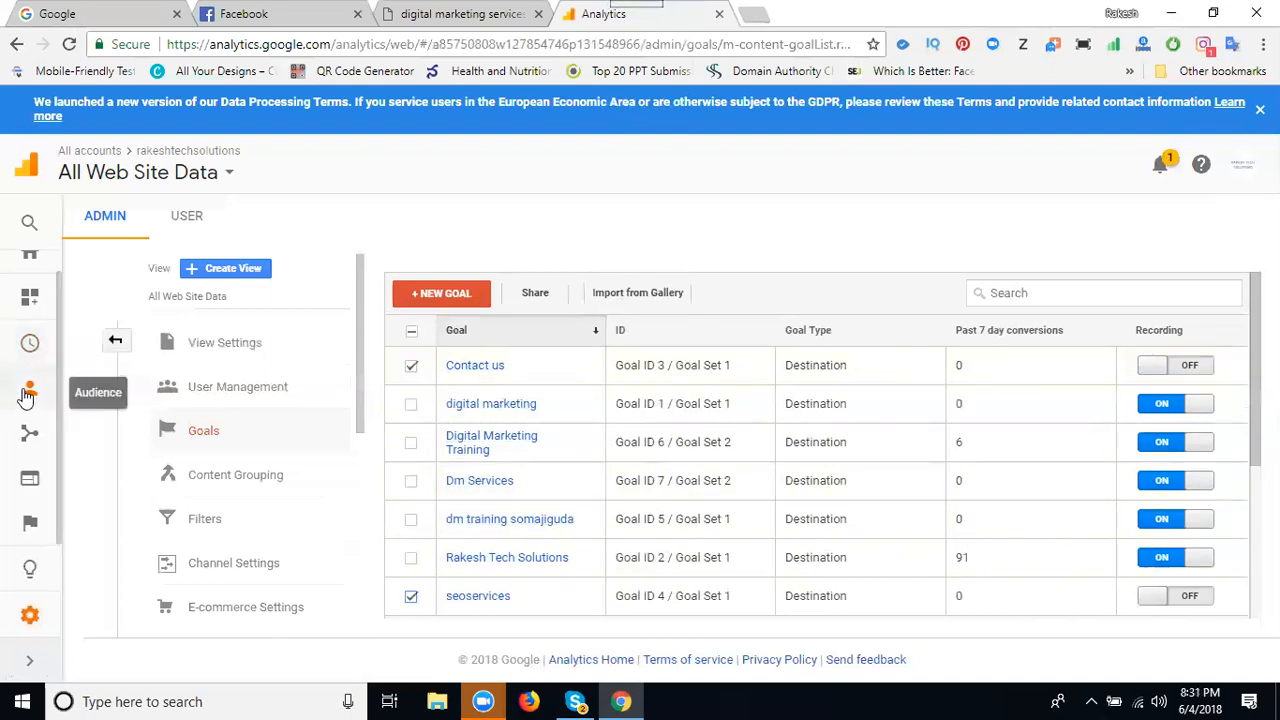
View the Audience Overview report down to the Demographics Language table
{"action": "left_click", "coordinate": [30, 384]}
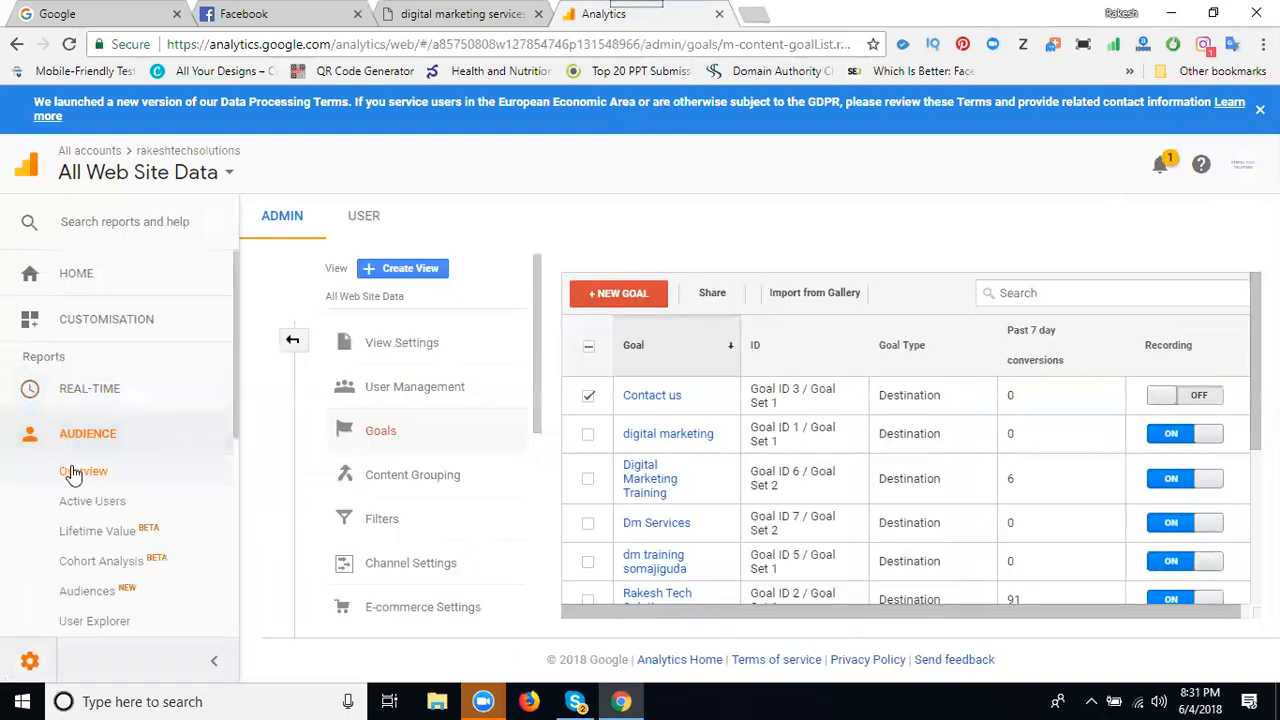
{"action": "left_click", "coordinate": [84, 472]}
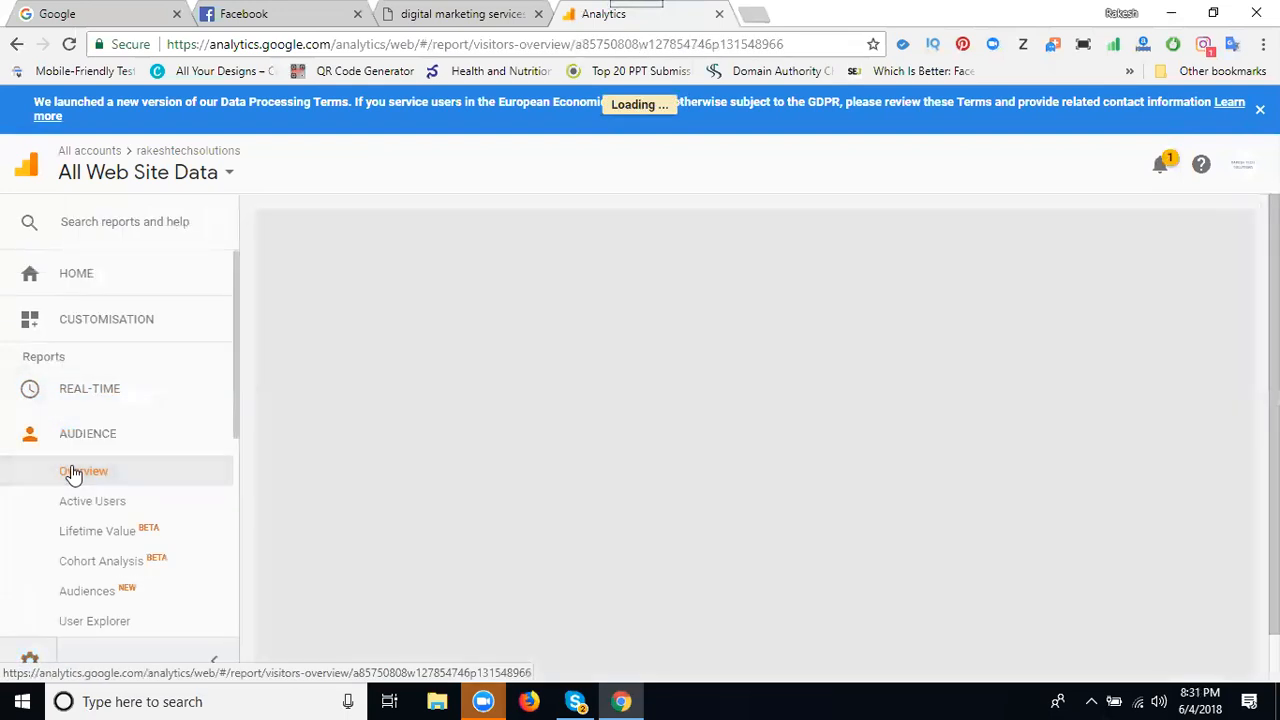
{"action": "left_click", "coordinate": [84, 472]}
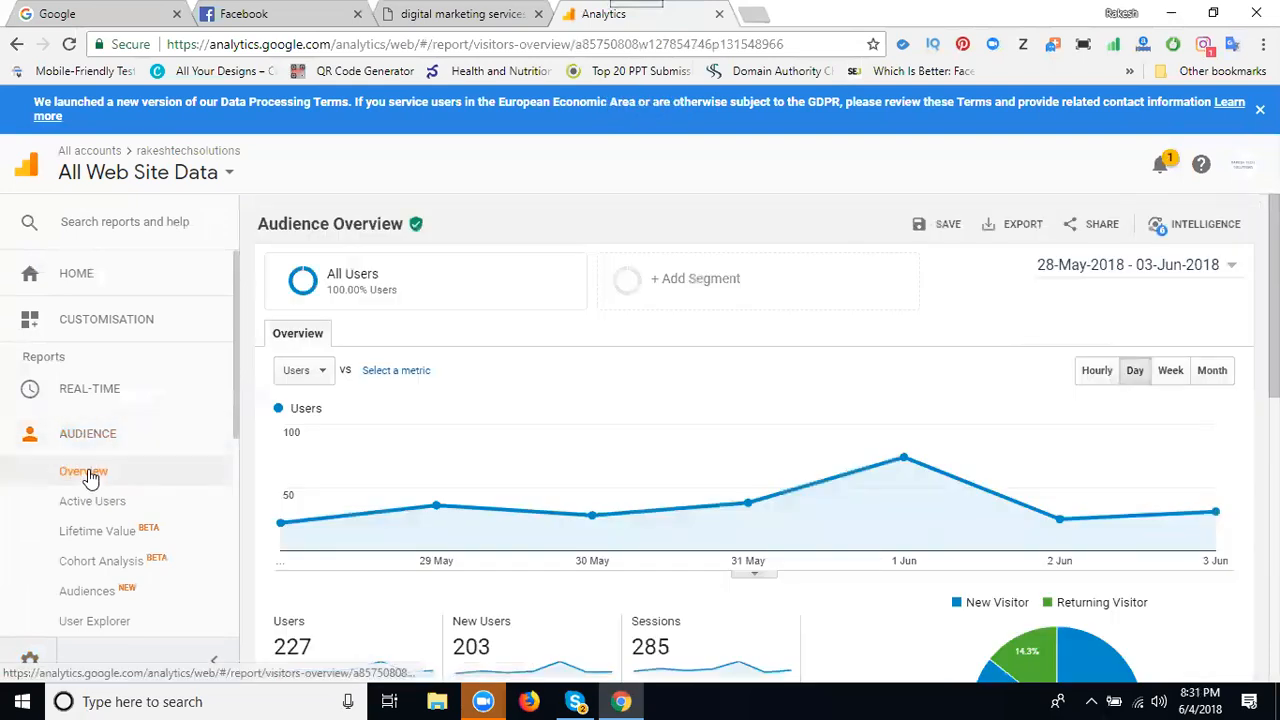
{"action": "scroll", "scroll_direction": "down", "scroll_amount": 3}
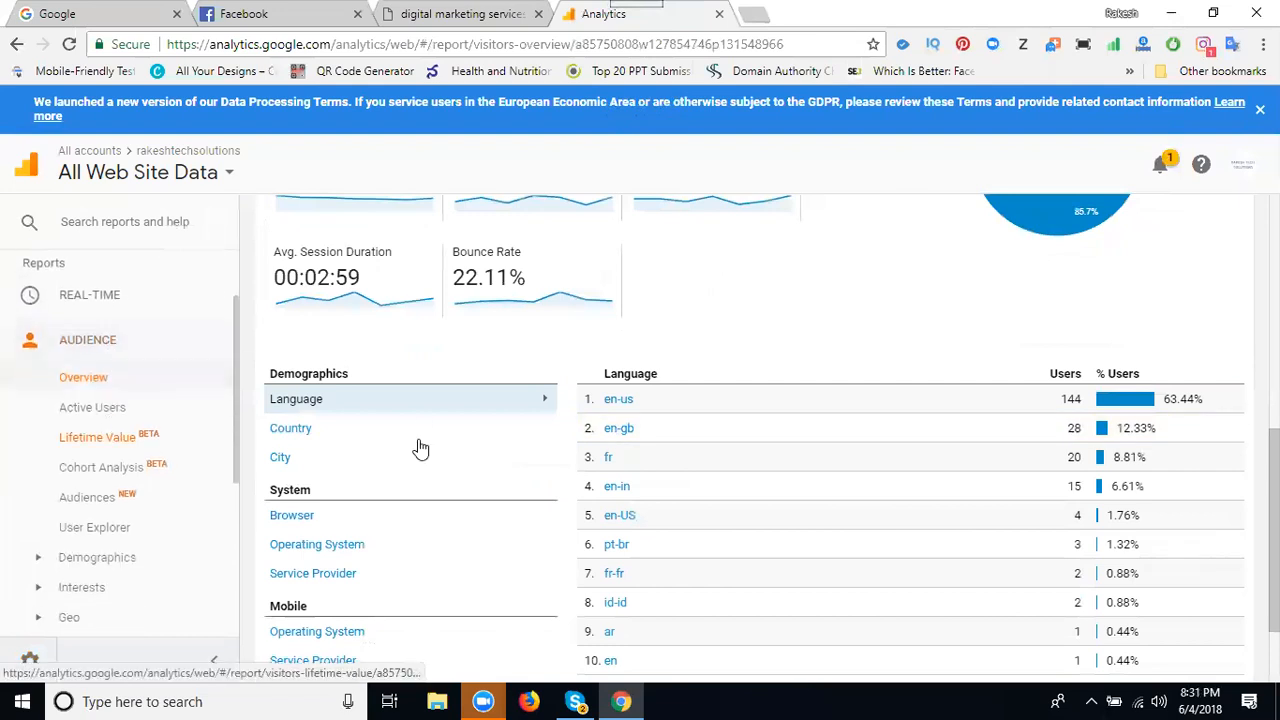
{"action": "scroll", "scroll_direction": "down", "scroll_amount": 3}
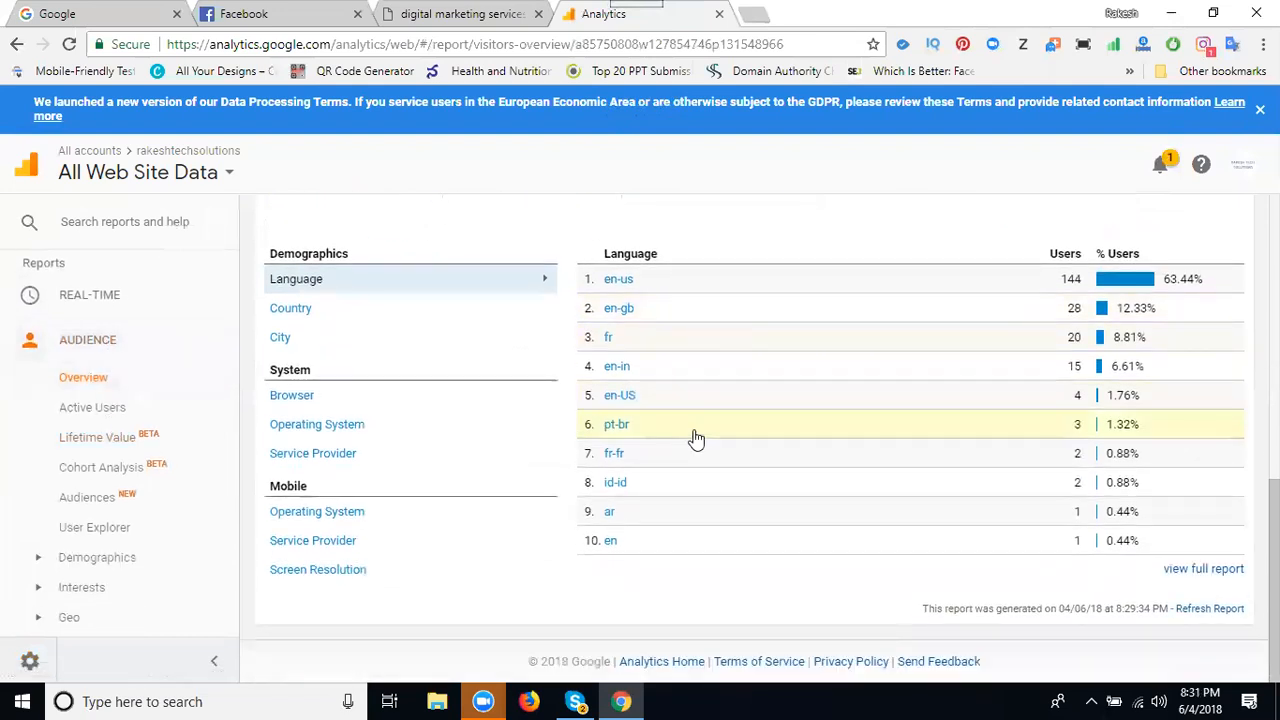
{"action": "scroll", "scroll_direction": "down", "scroll_amount": 3}
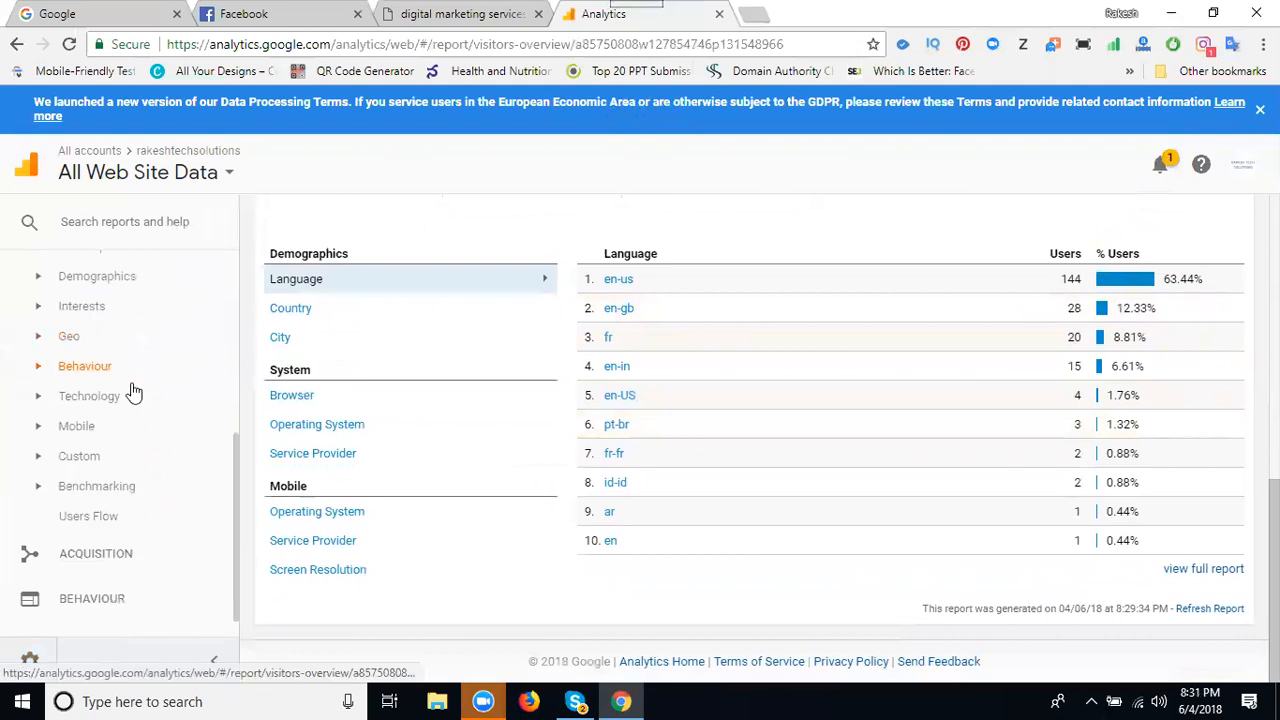
In Acquisition Overview, report conversions for Goal 7: Dm Services
{"action": "left_click", "coordinate": [96, 524]}
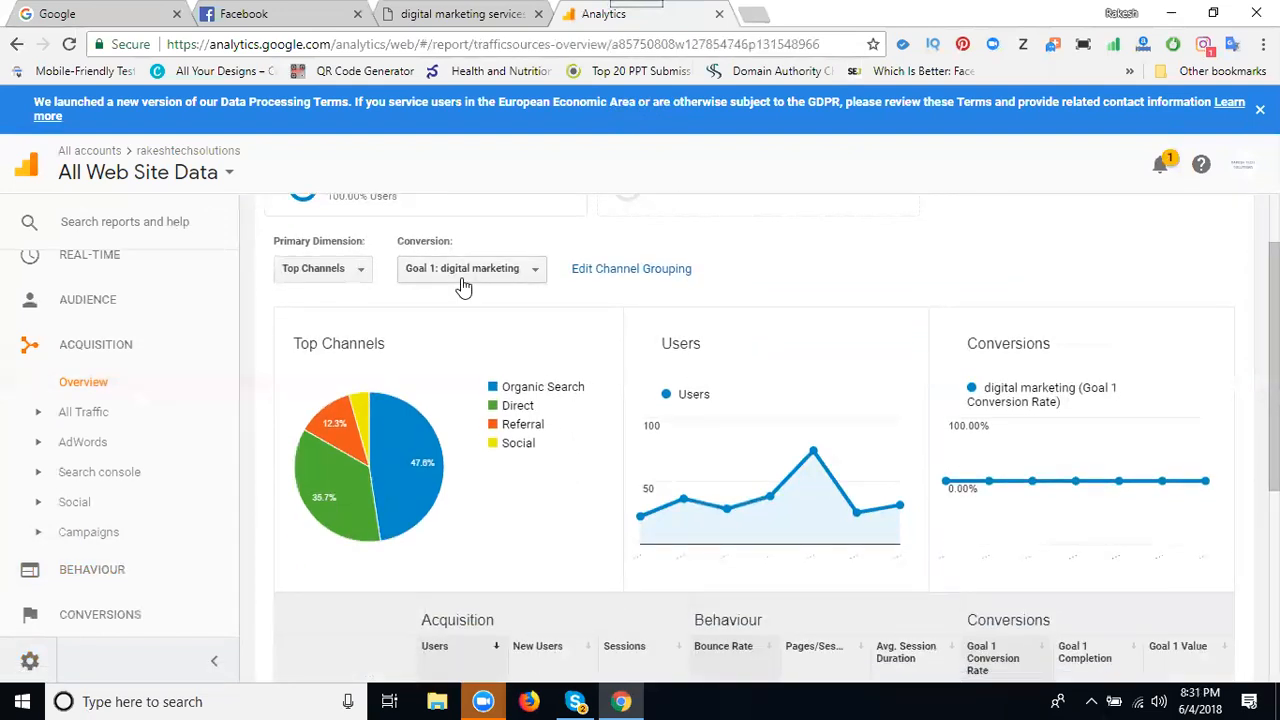
{"action": "left_click", "coordinate": [472, 268]}
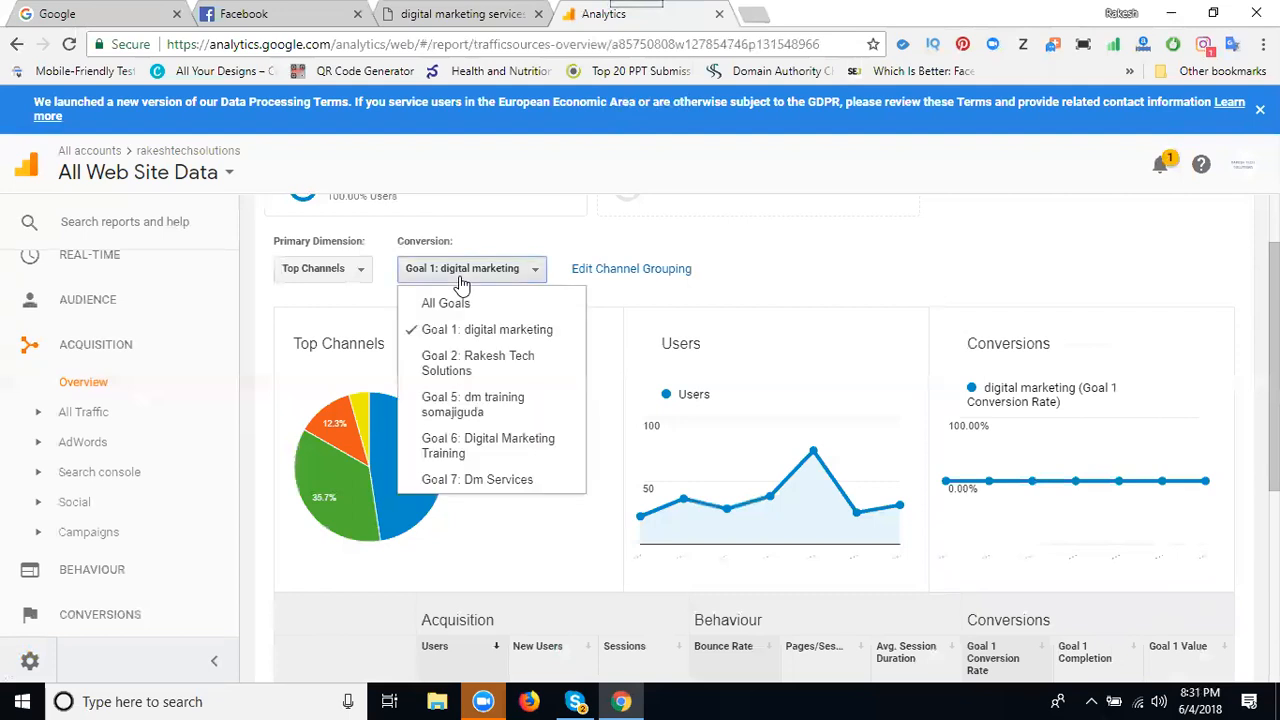
{"action": "mouse_move", "coordinate": [476, 494]}
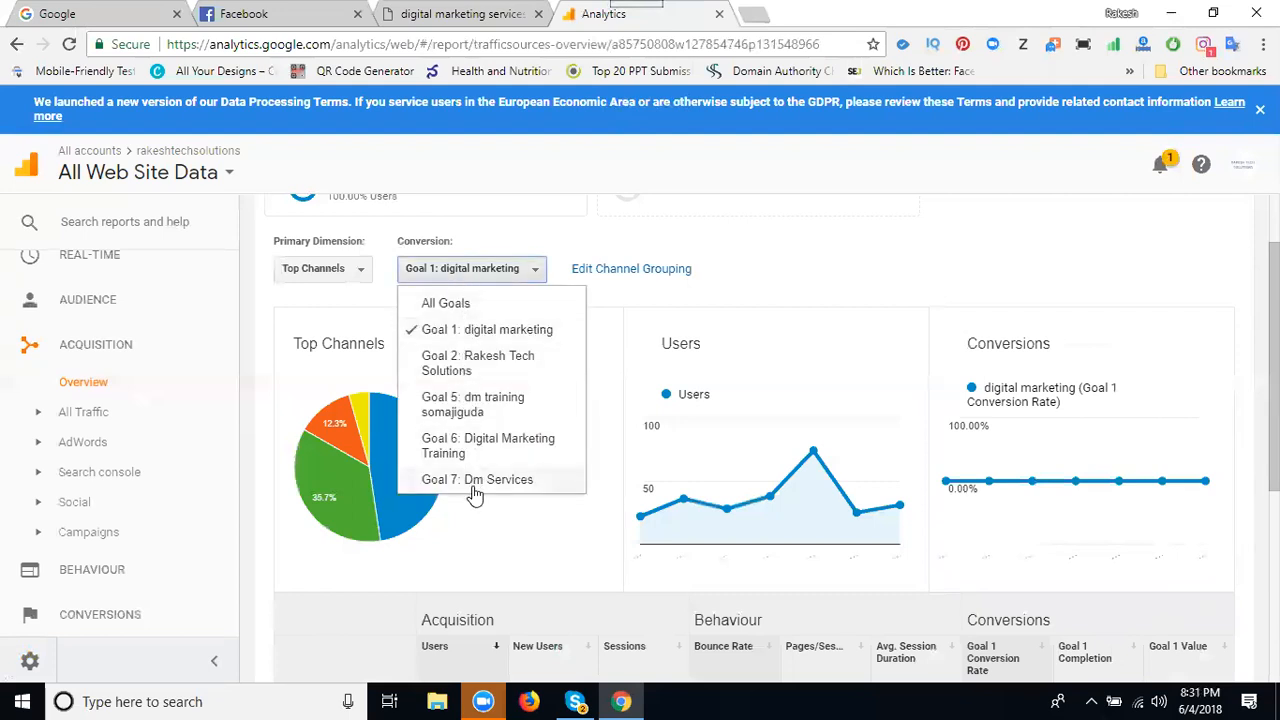
{"action": "left_click", "coordinate": [476, 480]}
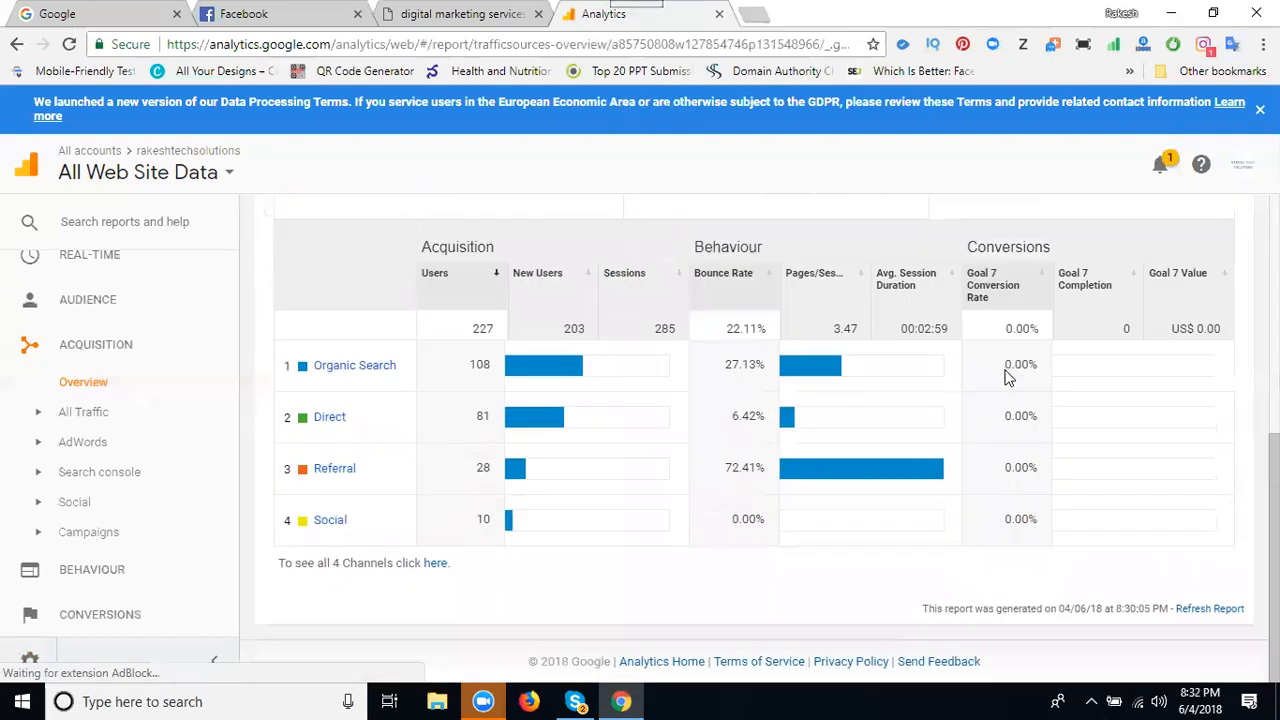
{"action": "mouse_move", "coordinate": [1068, 350]}
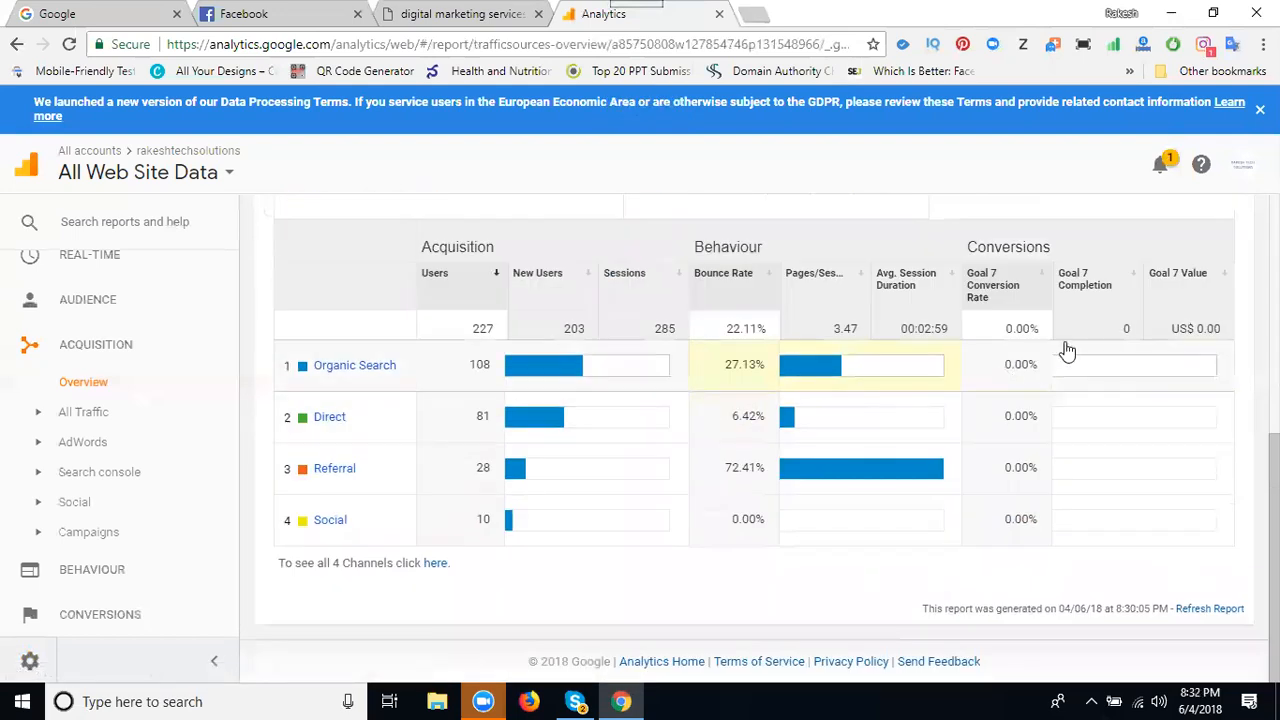
{"action": "mouse_move", "coordinate": [1100, 384]}
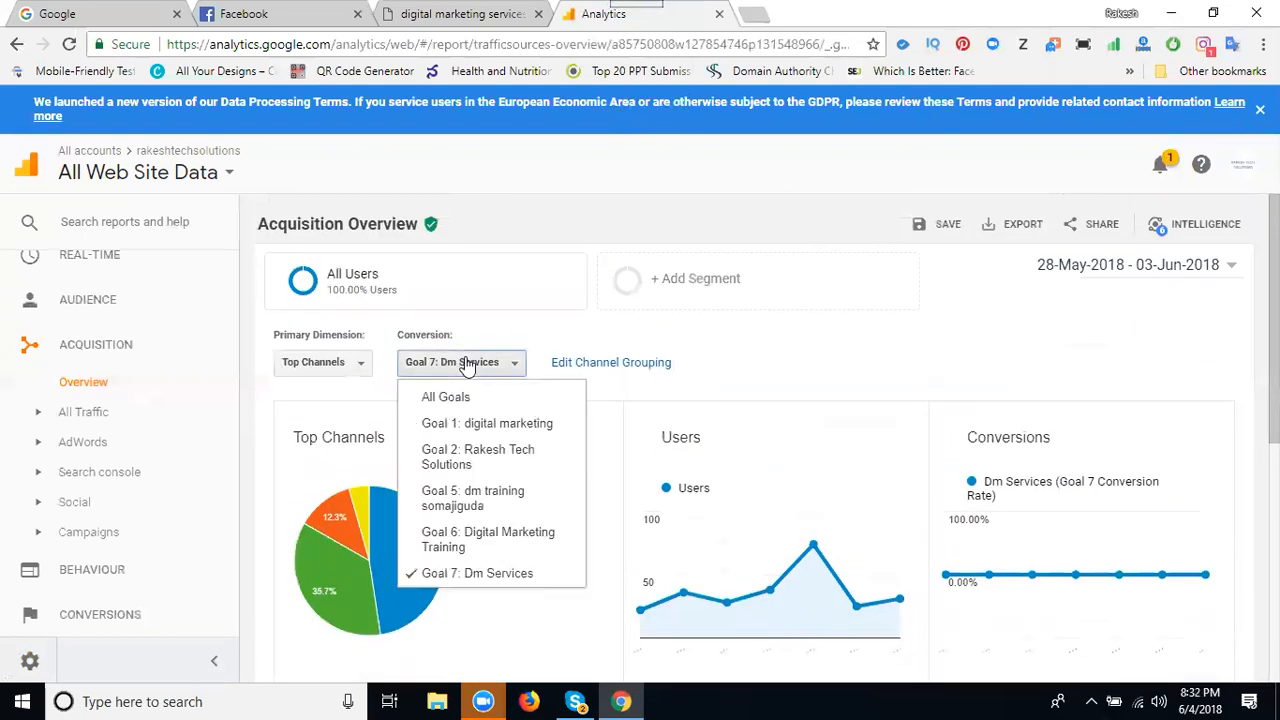
Compare channel conversions for Goal 2: Rakesh Tech Solutions, then return to Goal 7: Dm Services
{"action": "left_click", "coordinate": [478, 456]}
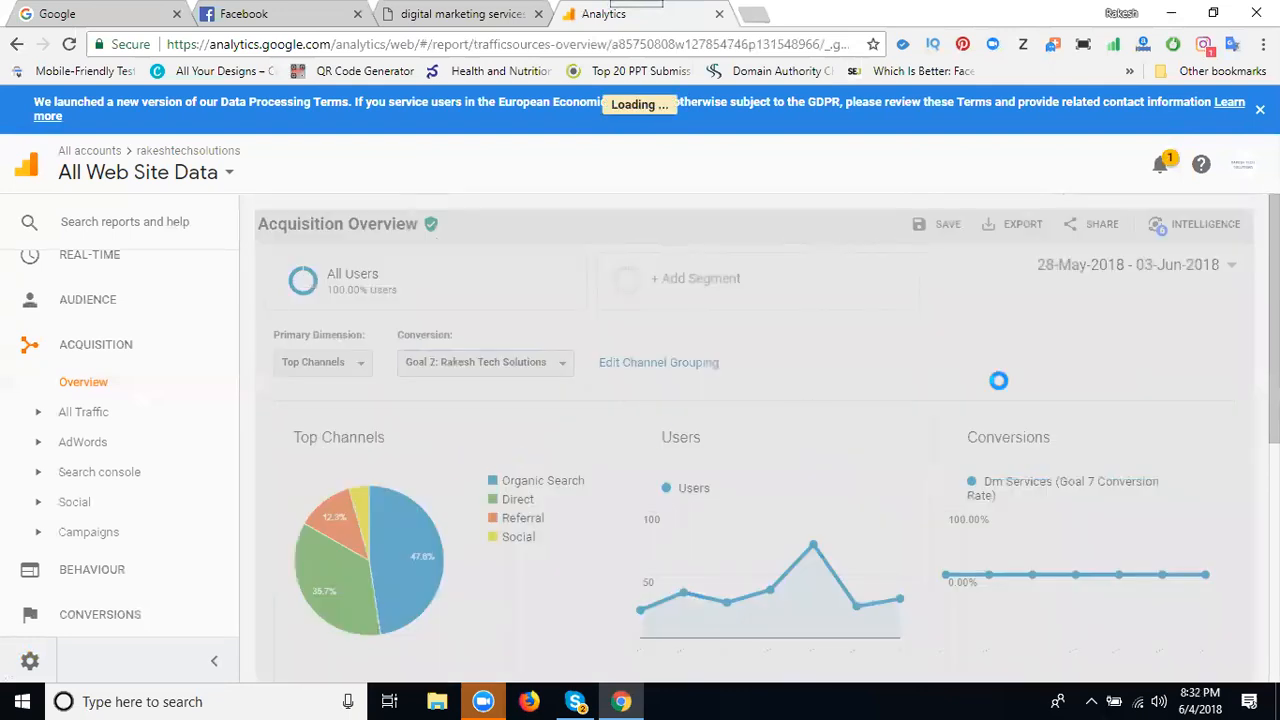
{"action": "scroll", "scroll_direction": "down", "scroll_amount": 3}
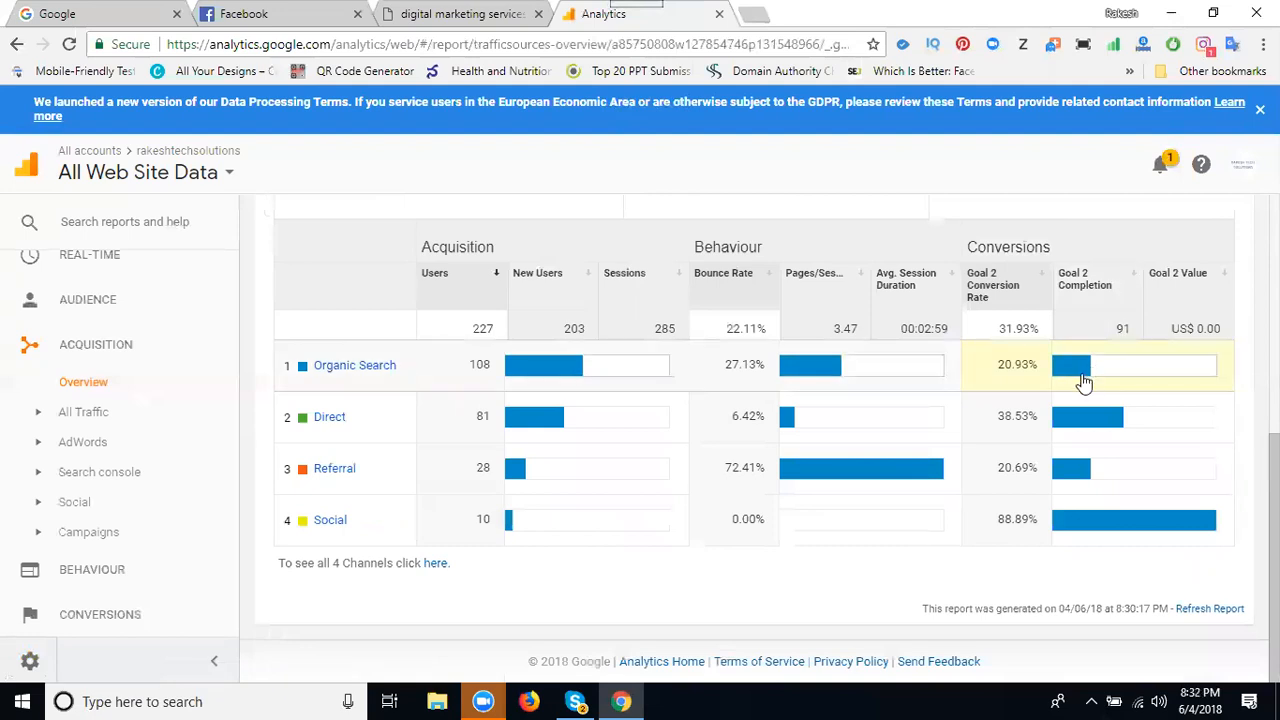
{"action": "mouse_move", "coordinate": [1068, 434]}
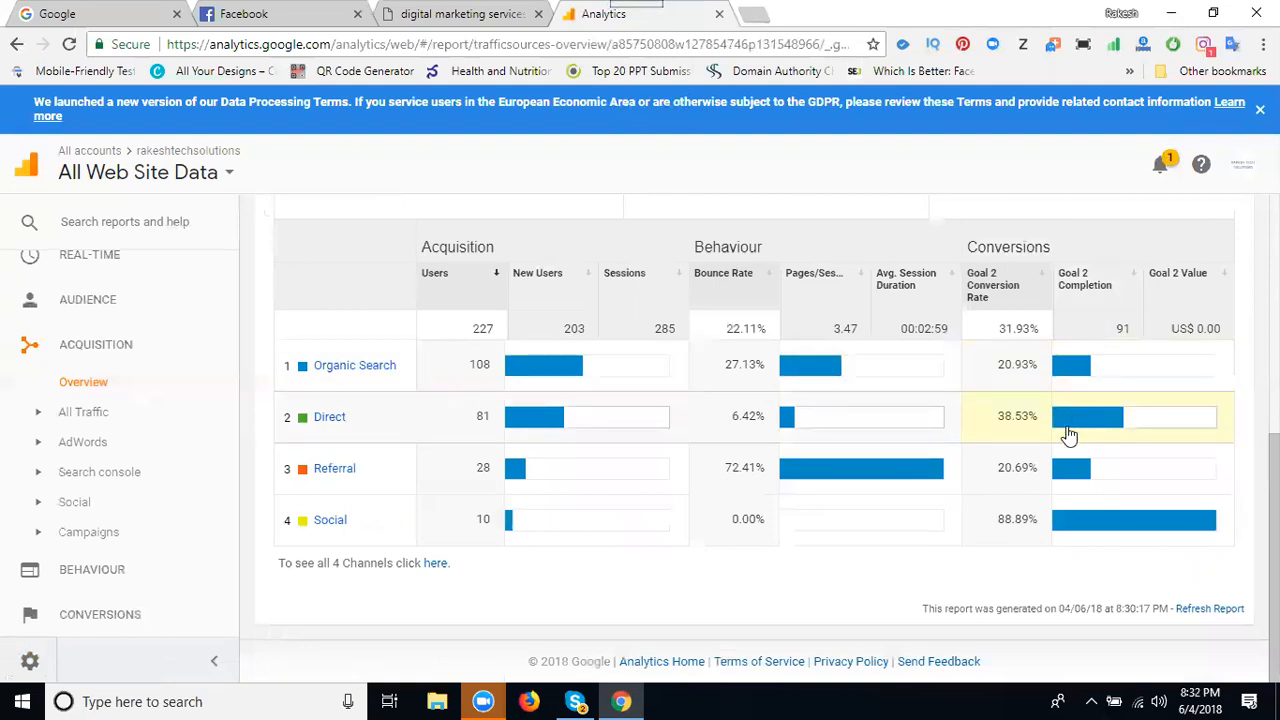
{"action": "mouse_move", "coordinate": [1072, 524]}
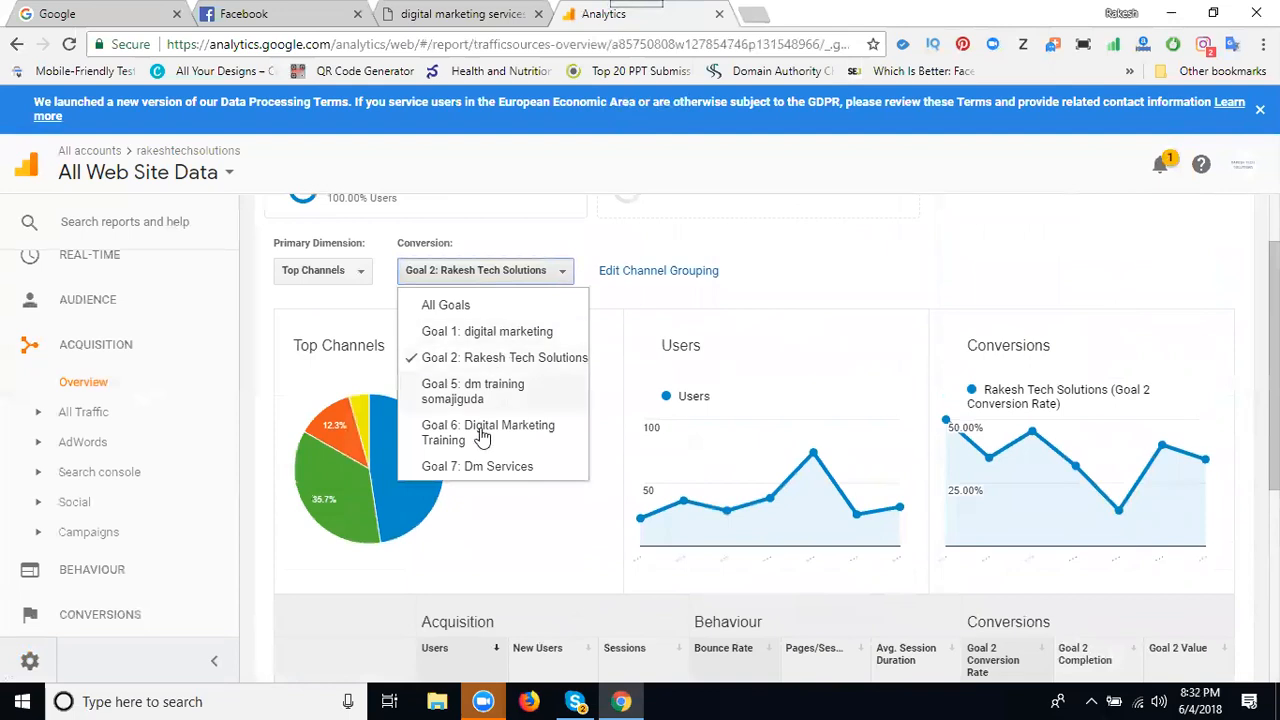
{"action": "left_click", "coordinate": [476, 466]}
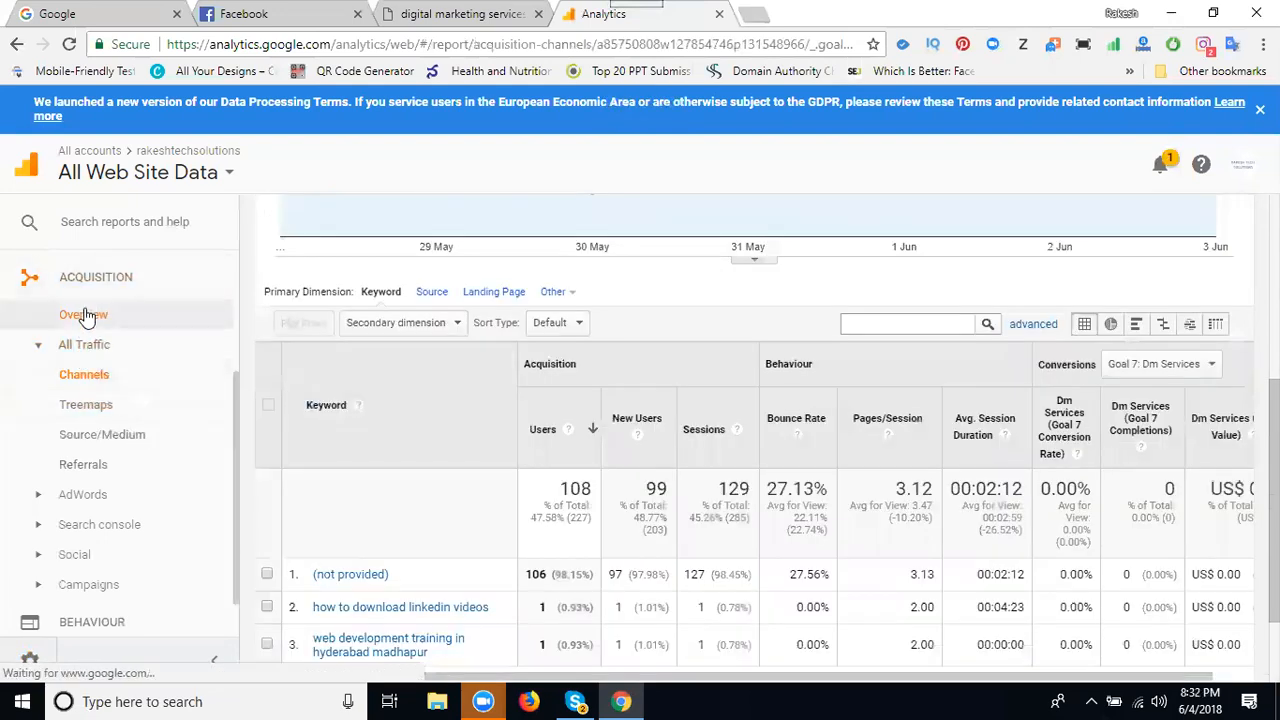
Review Goal 7: Dm Services at 0.00% across all four channels in Acquisition Overview, then head to Admin
{"action": "left_click", "coordinate": [80, 314]}
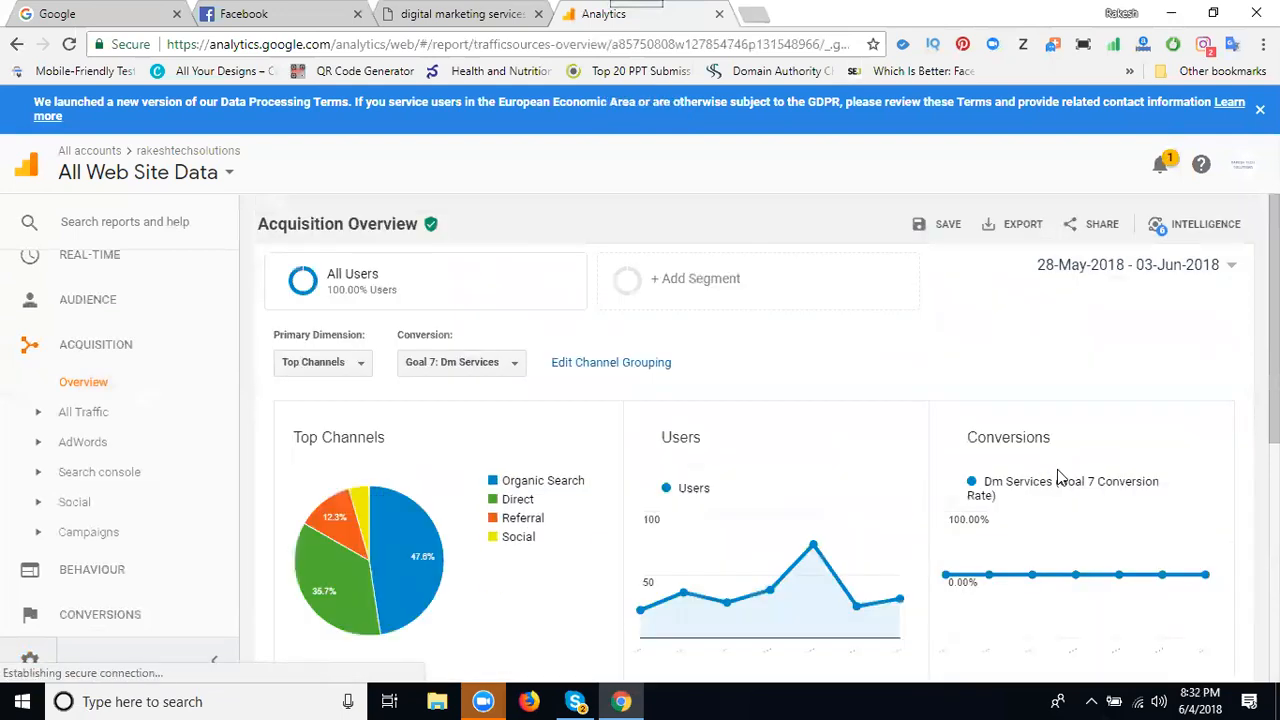
{"action": "scroll", "scroll_direction": "down", "scroll_amount": 3}
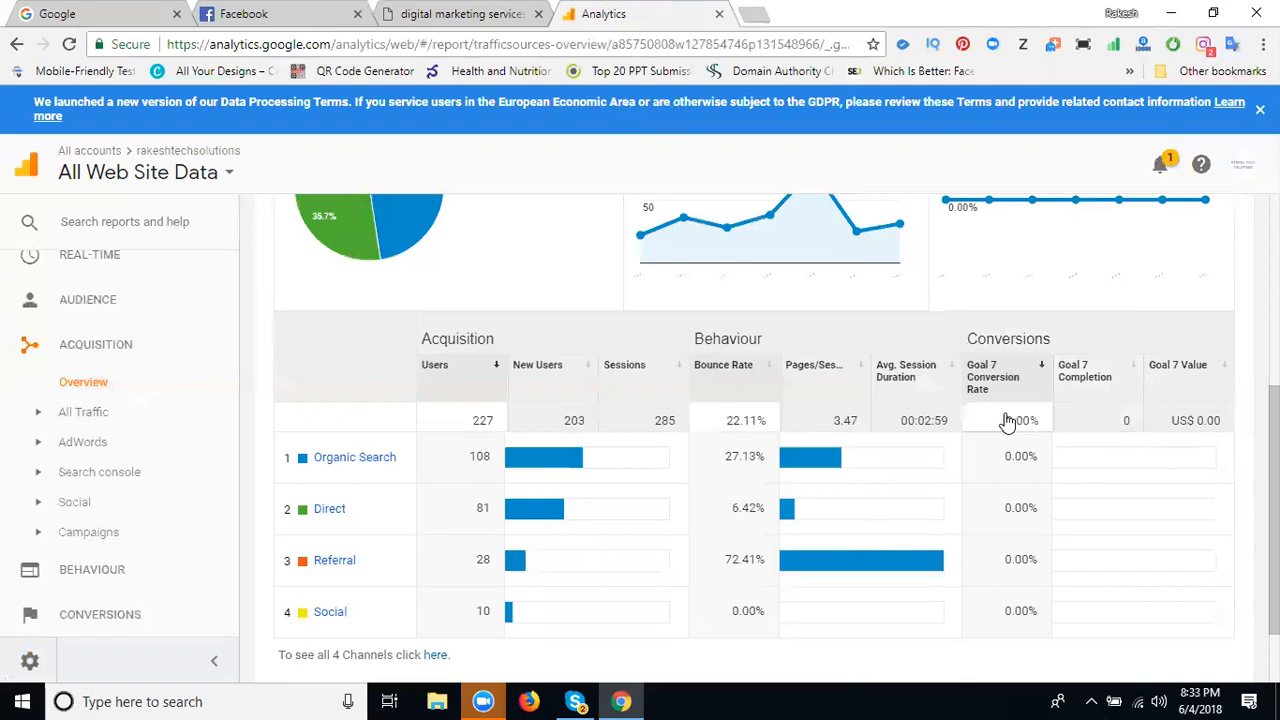
{"action": "mouse_move", "coordinate": [872, 460]}
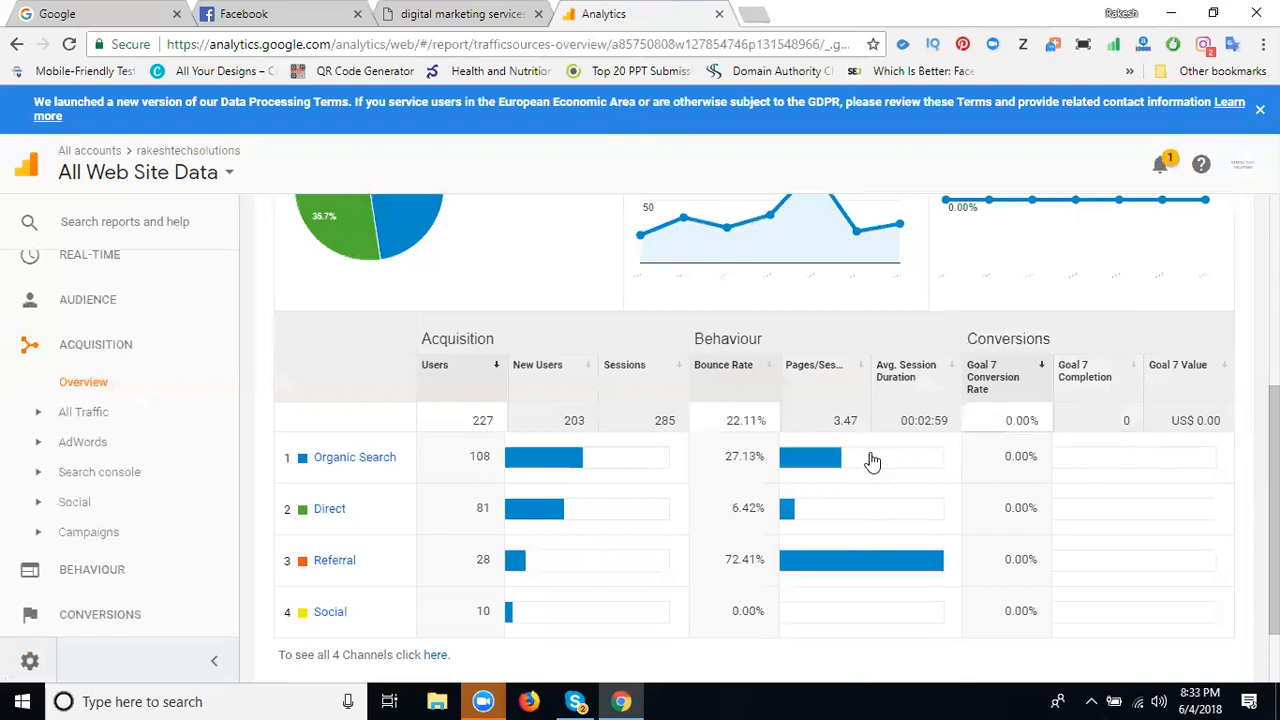
{"action": "left_click", "coordinate": [38, 660]}
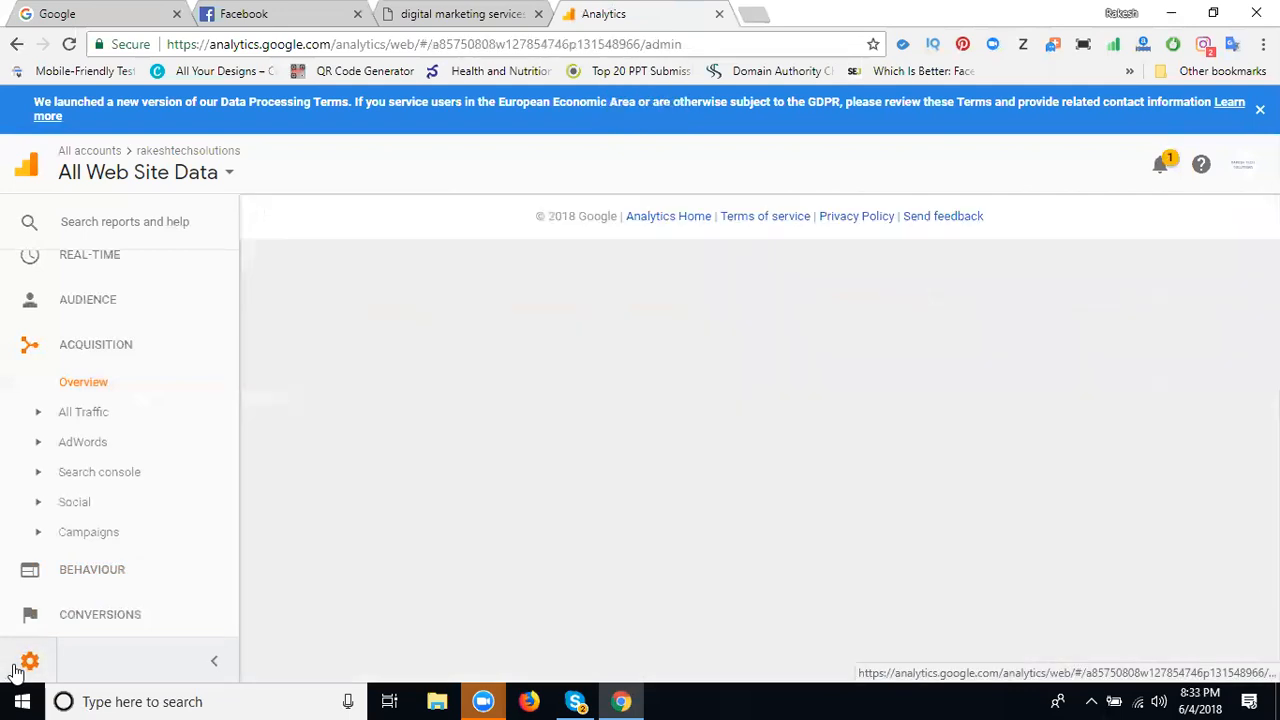
View the All Web Site Data Goals list showing Dm Services with 0 conversions in the past 7 days
{"action": "left_click", "coordinate": [28, 658]}
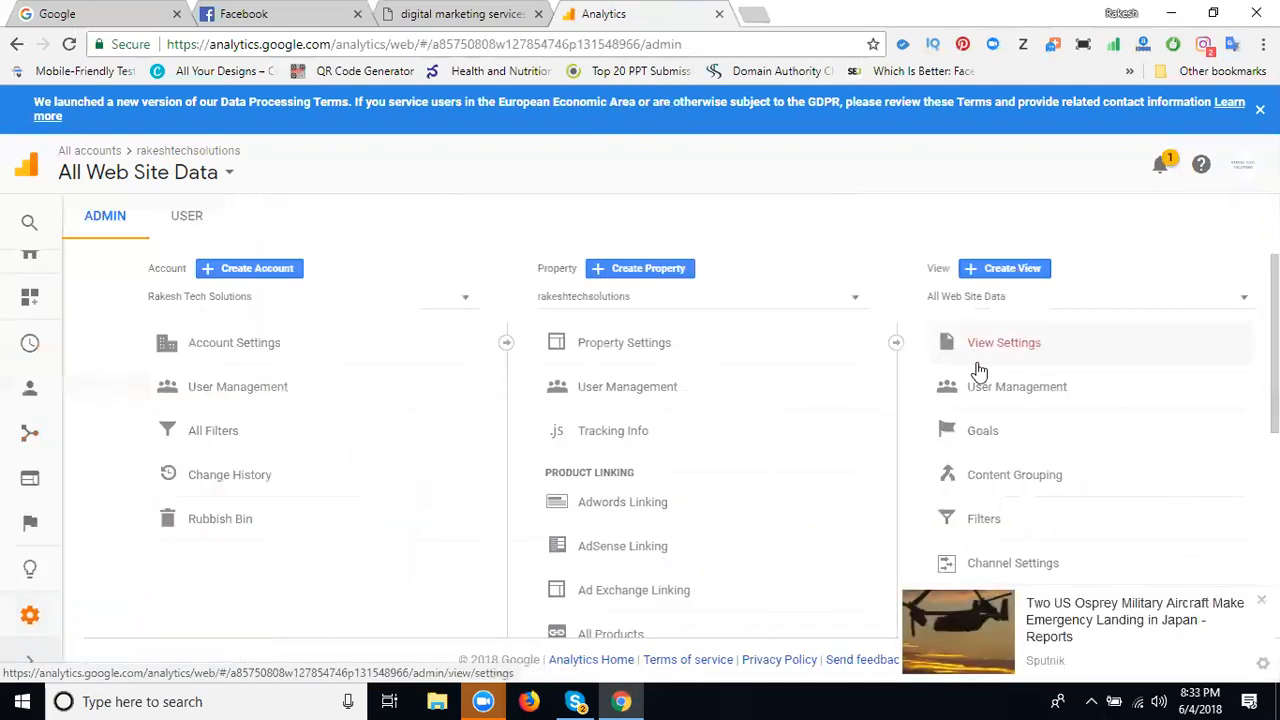
{"action": "left_click", "coordinate": [984, 430]}
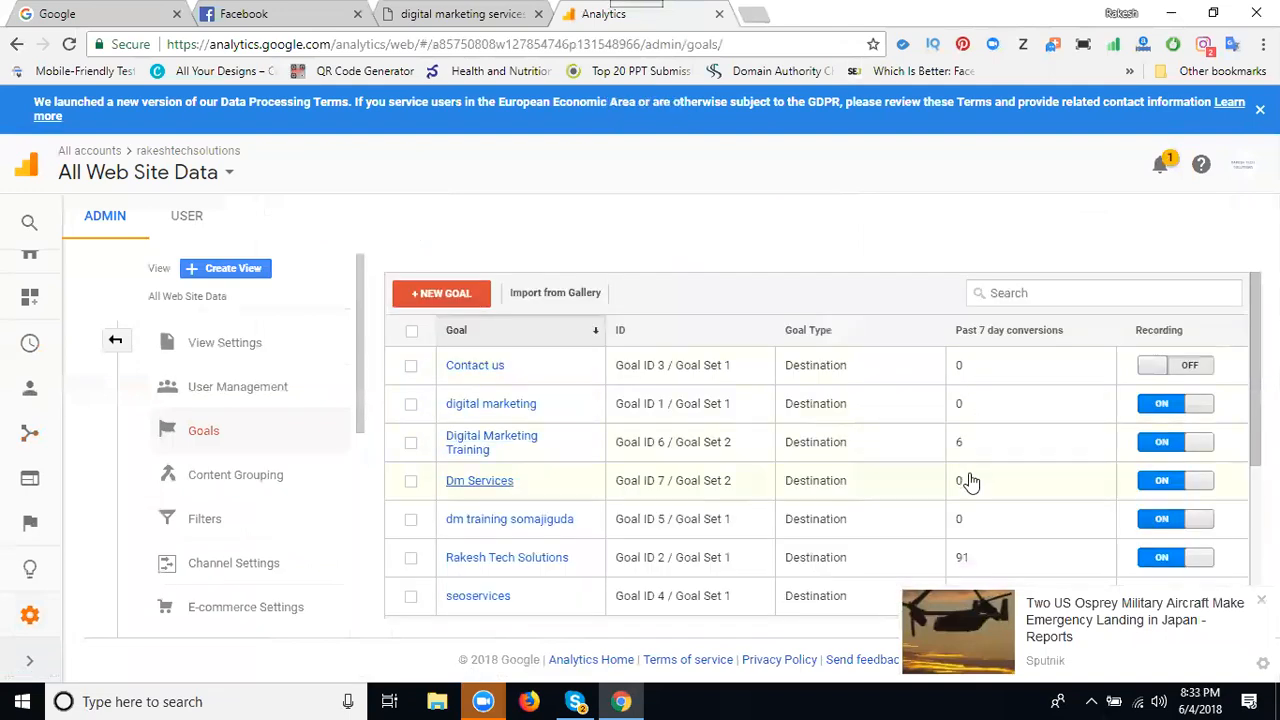
{"action": "scroll", "scroll_direction": "down", "scroll_amount": 3}
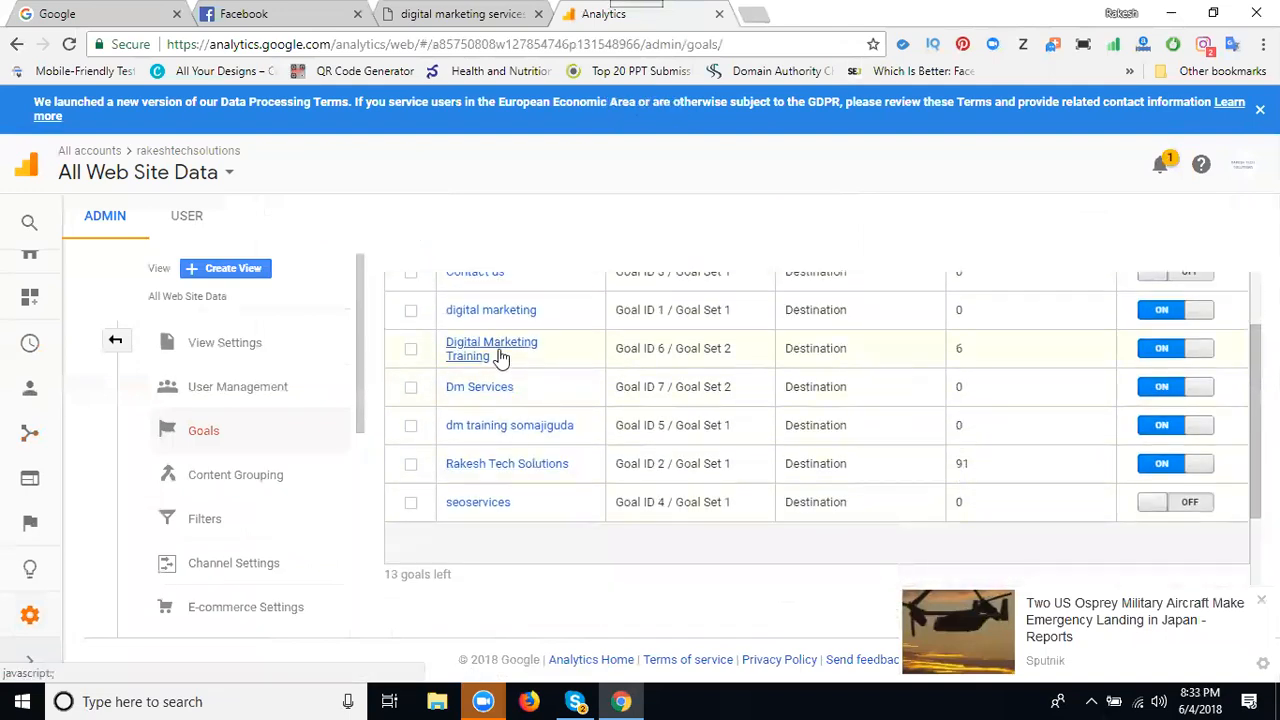
{"action": "mouse_move", "coordinate": [472, 472]}
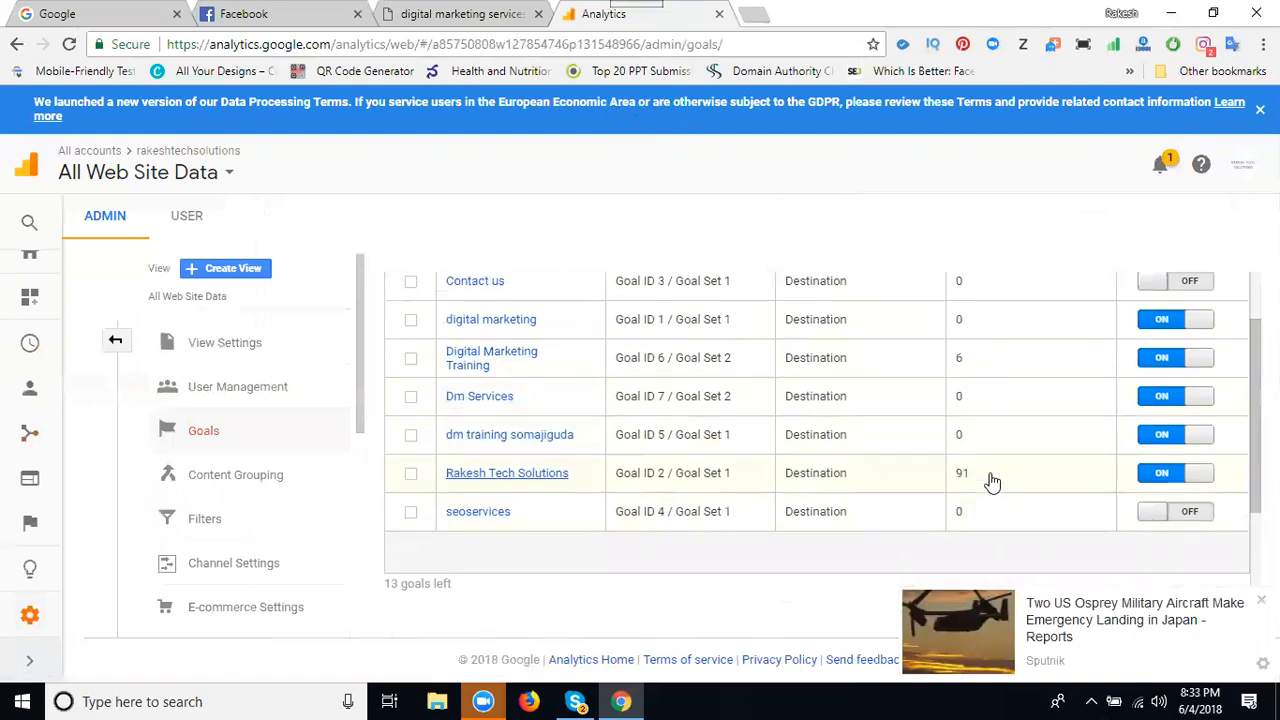
{"action": "scroll", "scroll_direction": "up", "scroll_amount": 3}
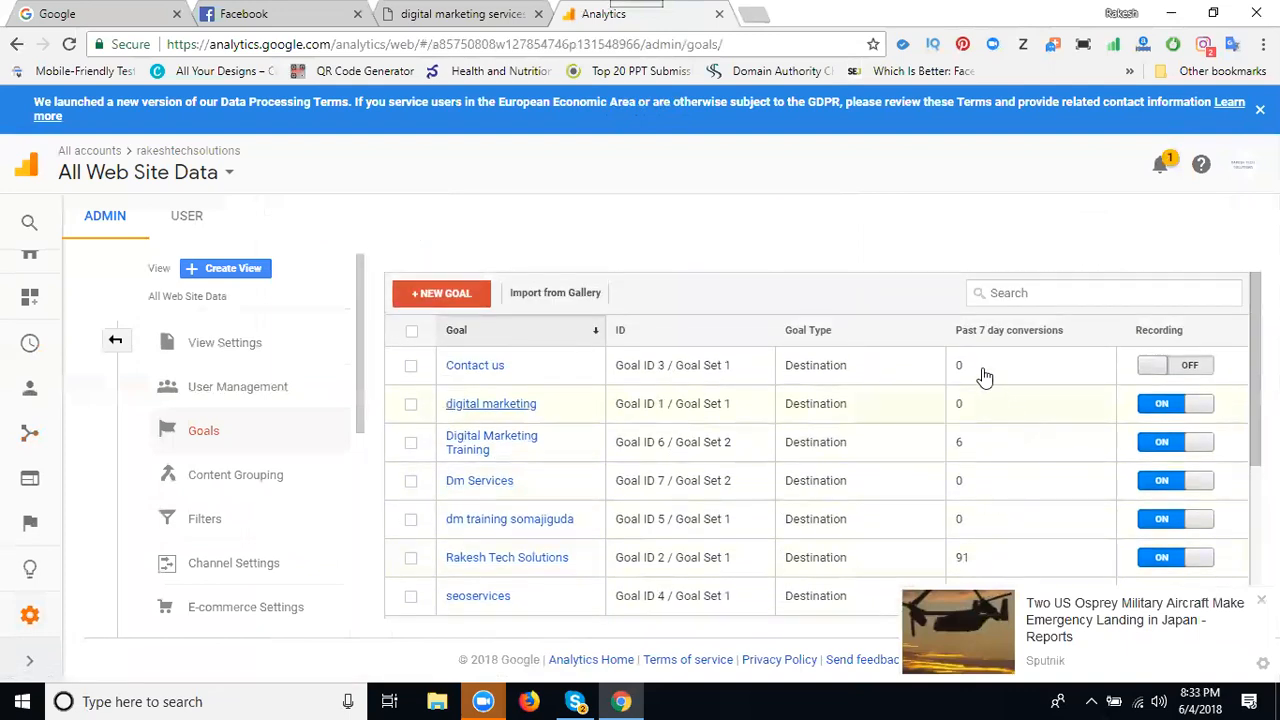
{"action": "mouse_move", "coordinate": [988, 346]}
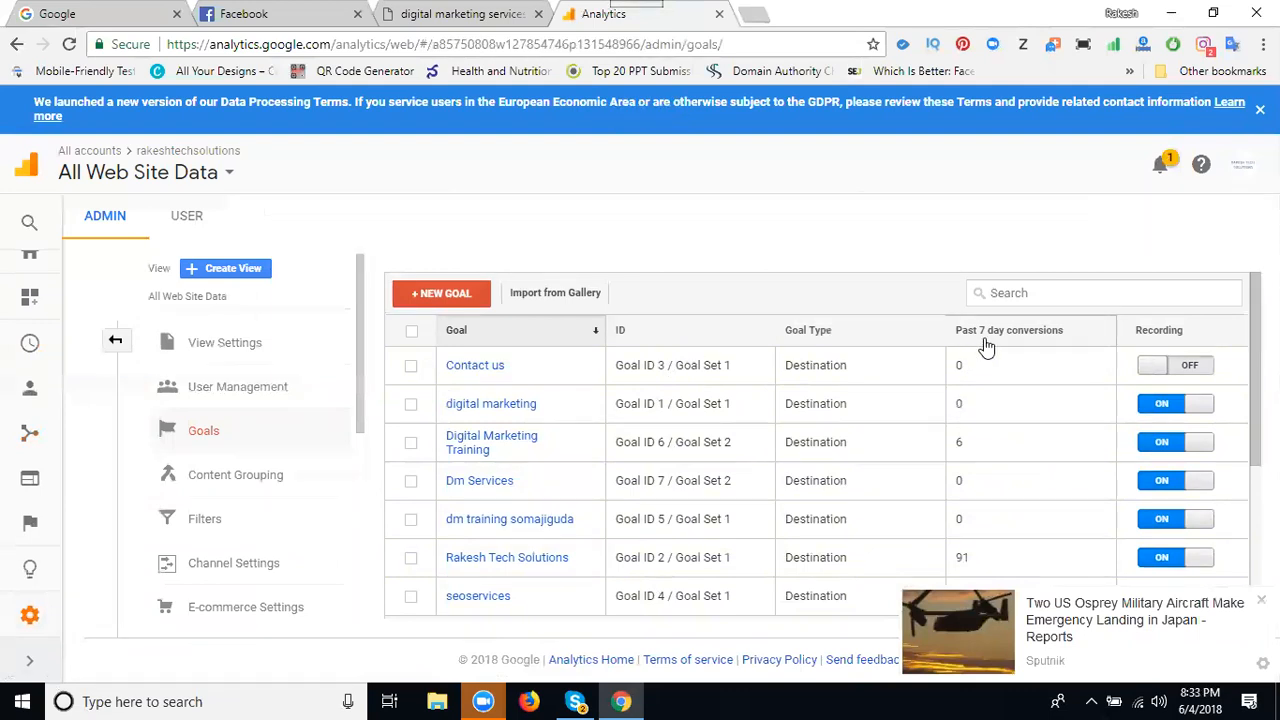
{"action": "mouse_move", "coordinate": [1012, 348]}
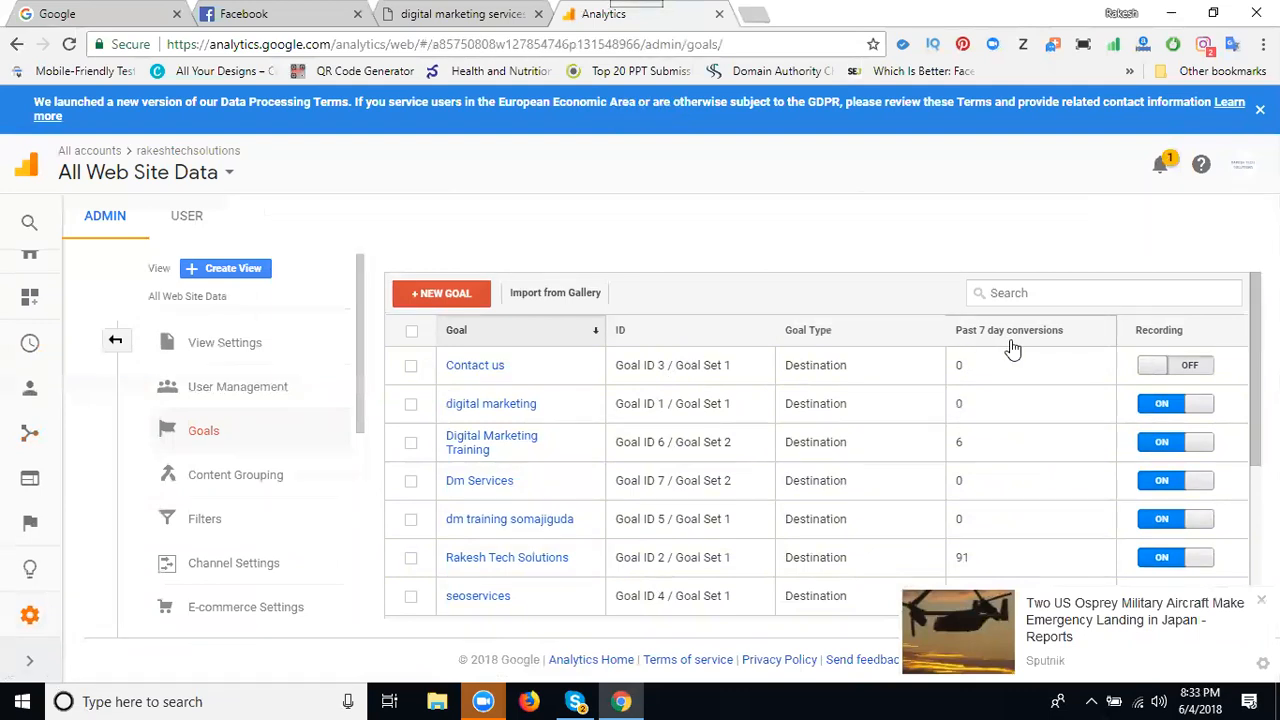